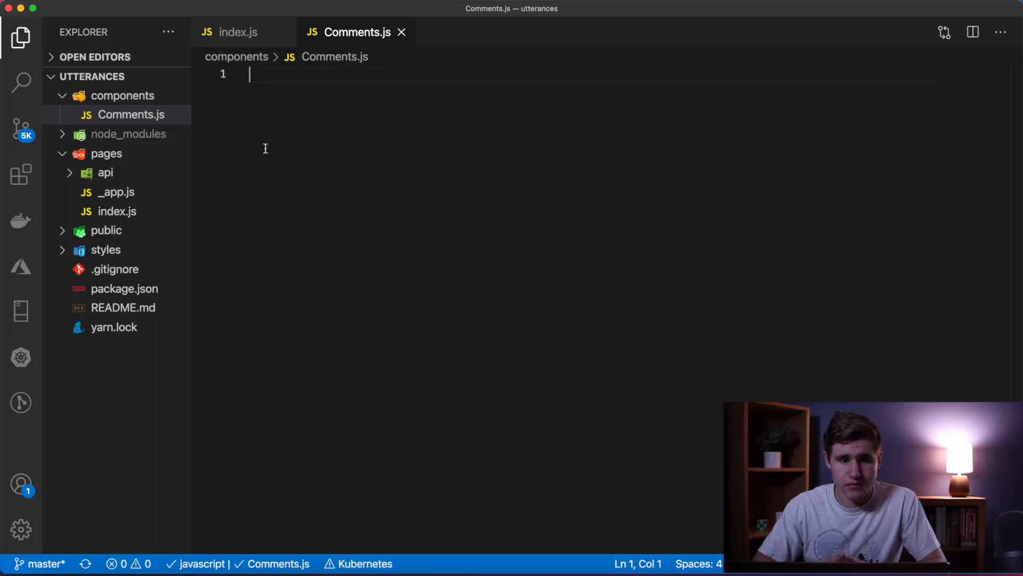
After checking index.js, declare the Comments class extending Component with React and Component imported.
left_click(233, 32)
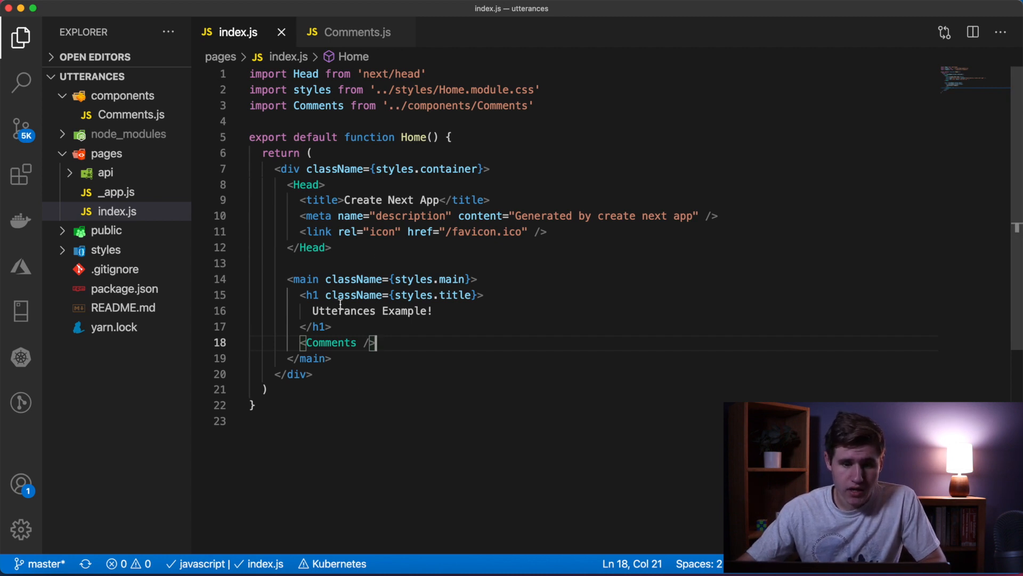
mouse_move(121, 134)
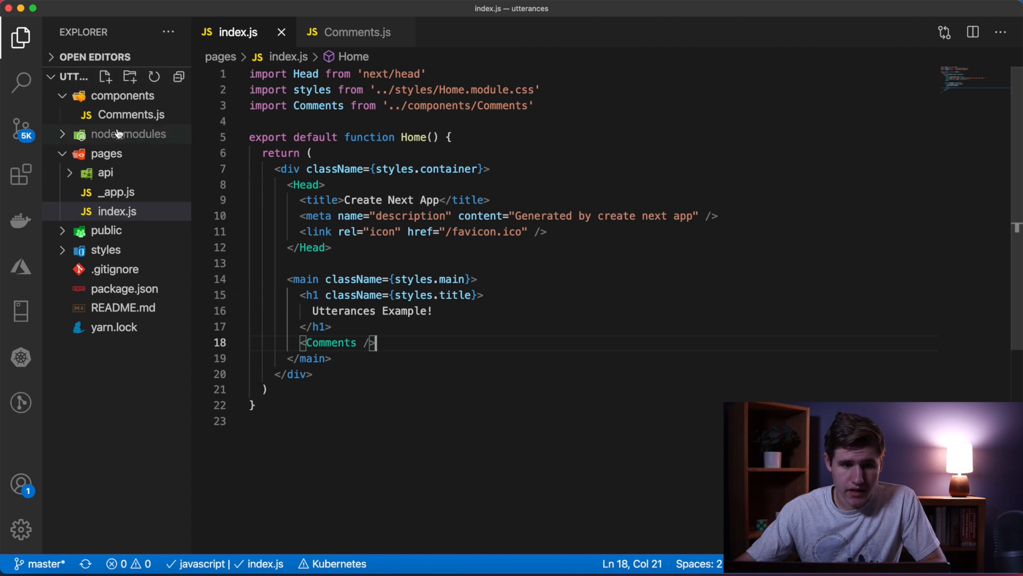
left_click(107, 116)
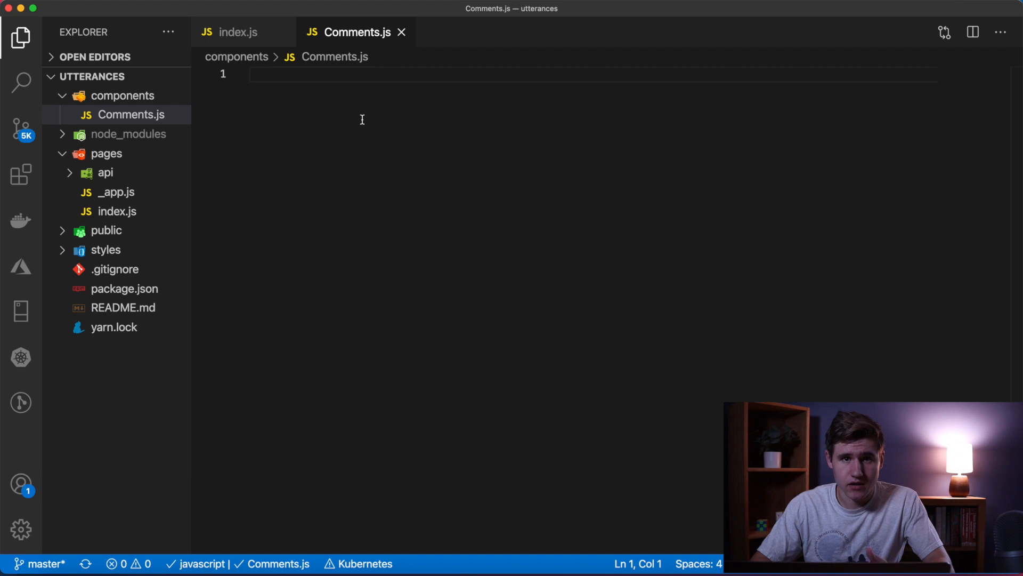
type("import React, { Component } from 'react'")
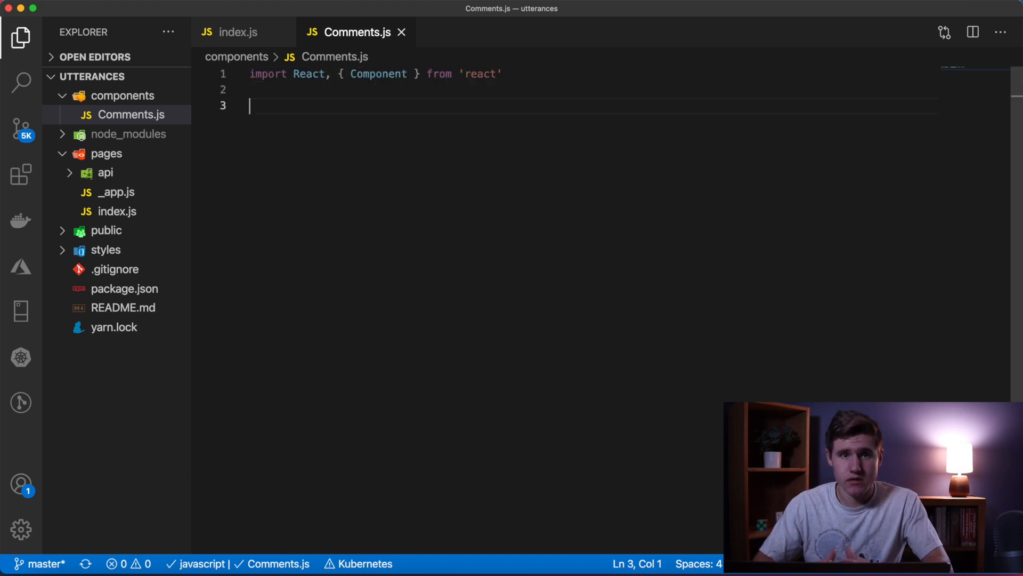
type("export default class Comments")
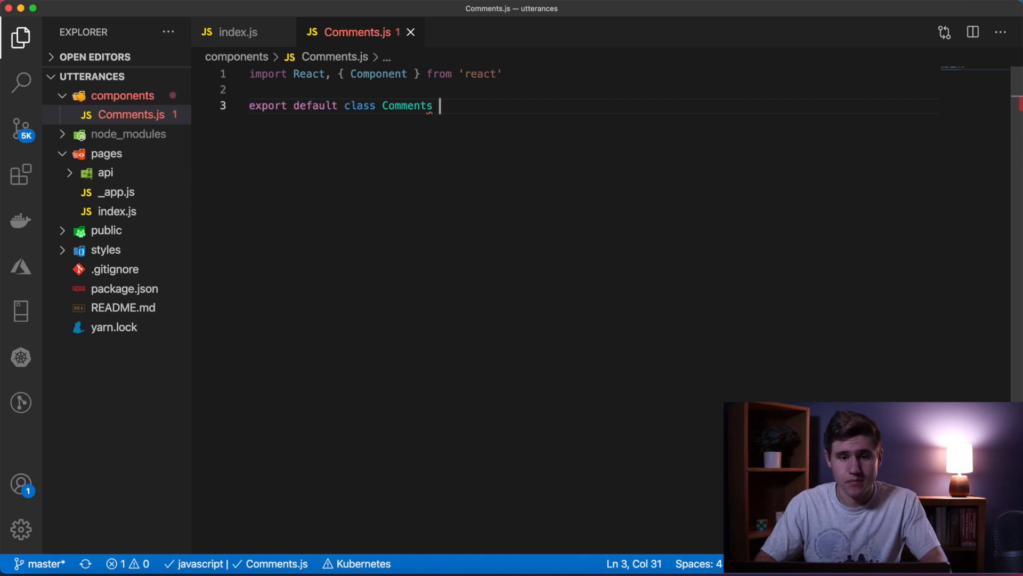
type("extends Component {")
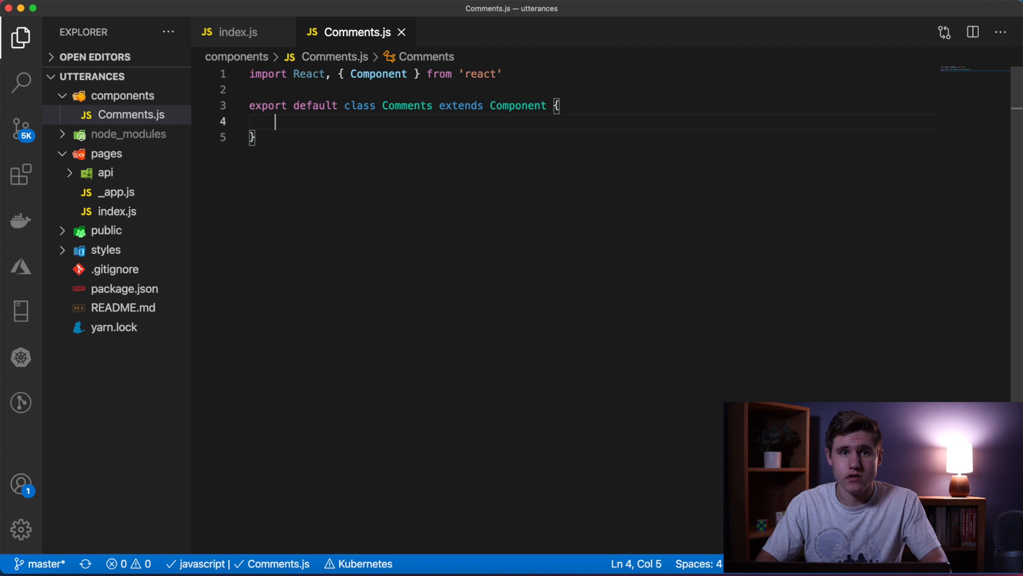
Add a constructor taking props that creates this.commentBox via React.createRef, then begin componentDidMount.
type("constructor(")
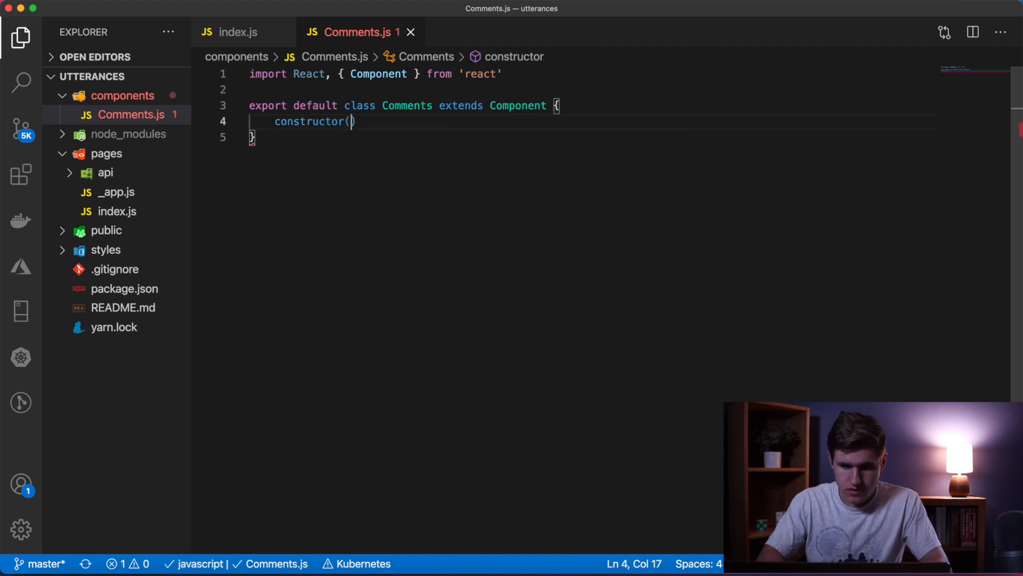
type("props")
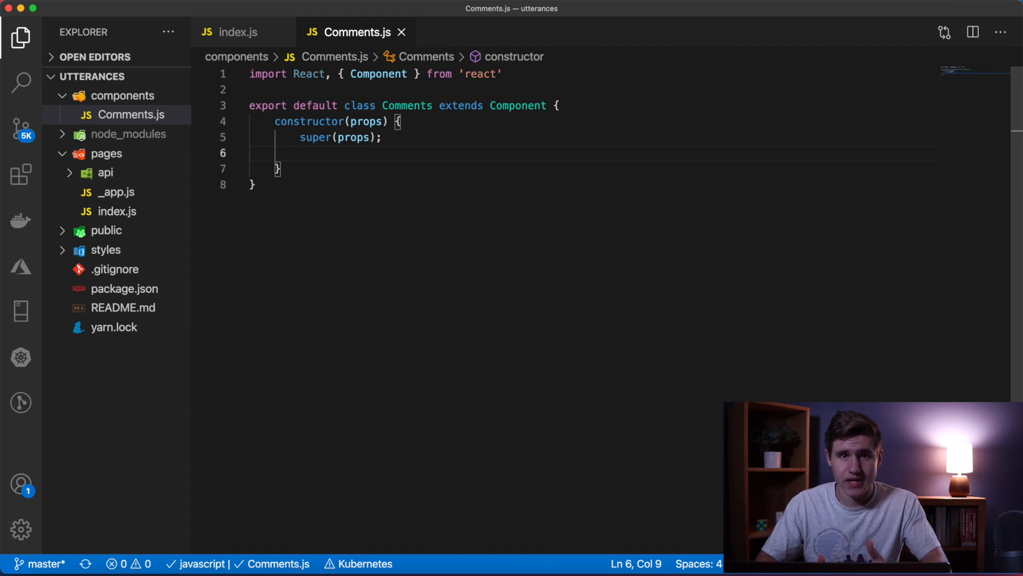
type("this.commentBox = React.createRef();")
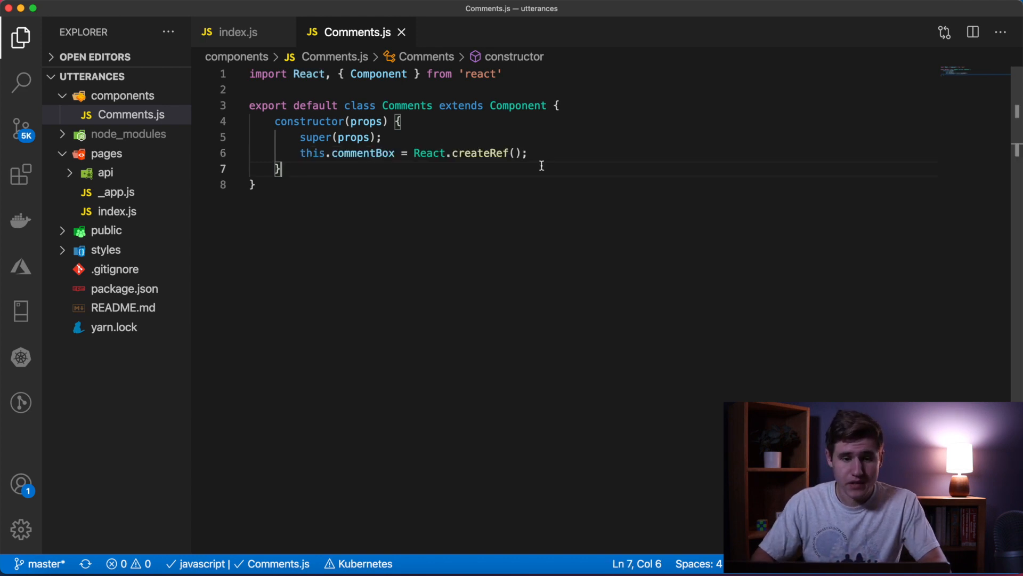
key("Enter")
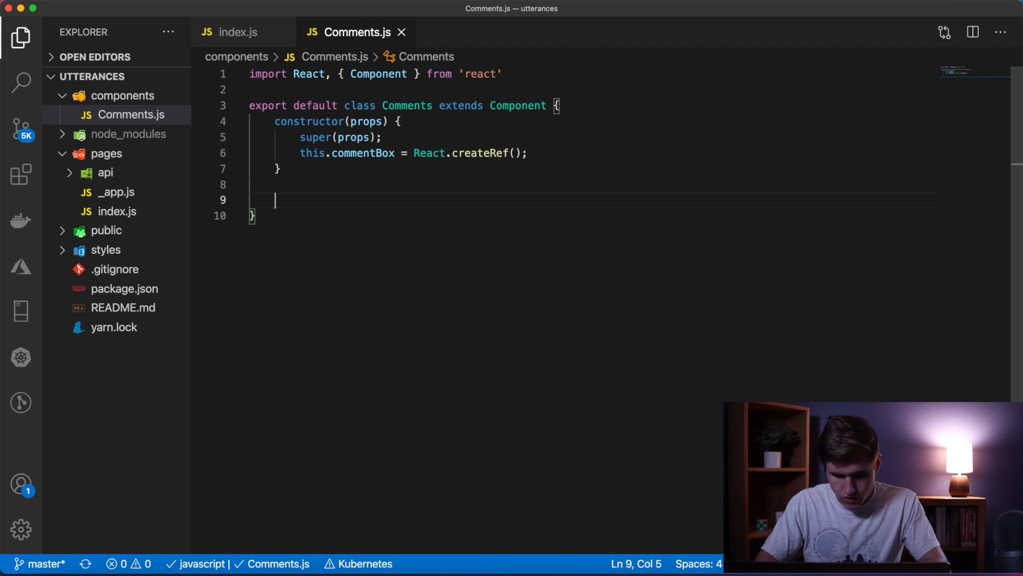
type("com")
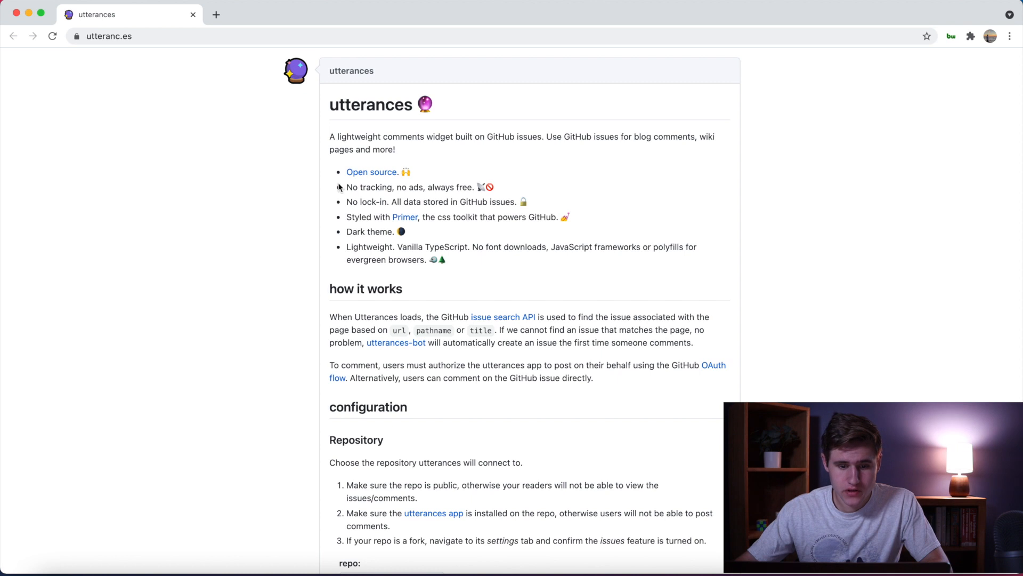
Select and copy the utterances script tag snippet under Enable Utterances.
scroll("down", 3)
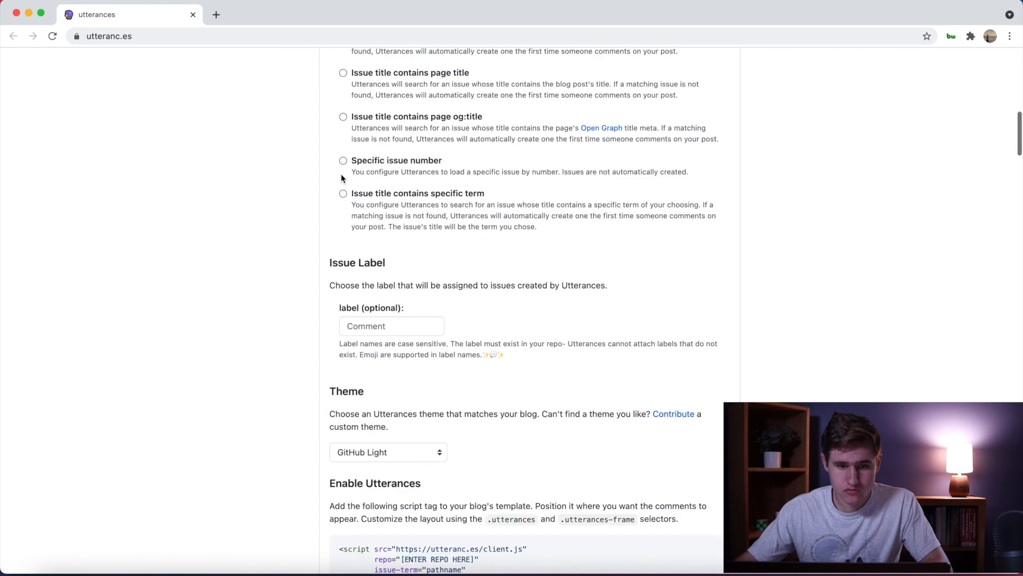
scroll("down", 3)
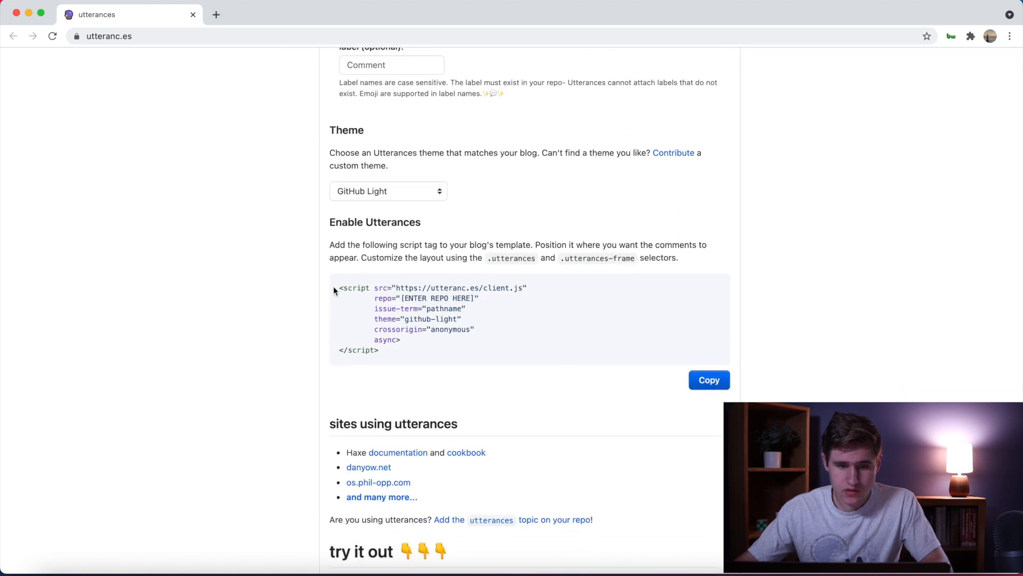
left_click_drag(332, 288, 413, 352)
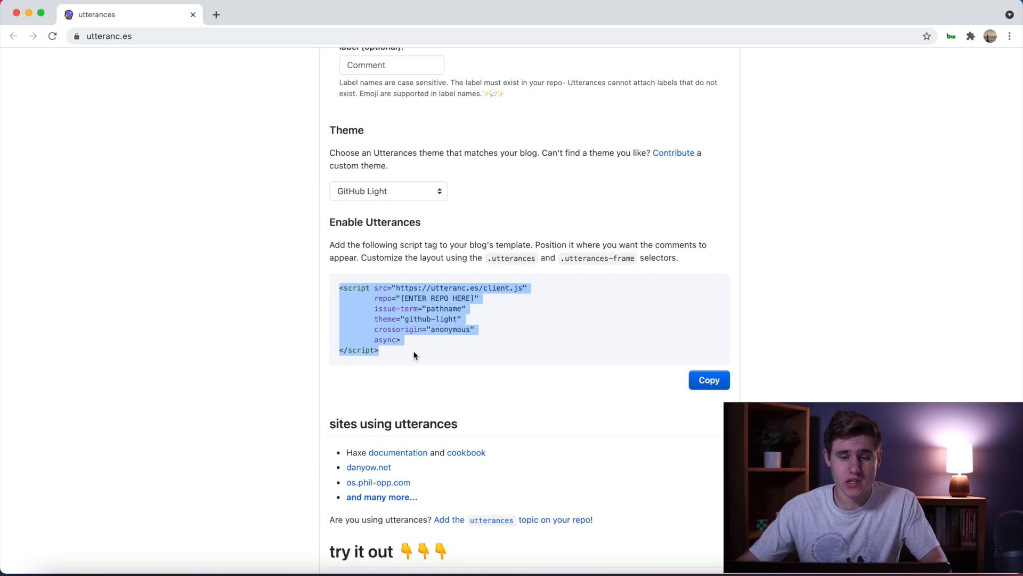
left_click(373, 298)
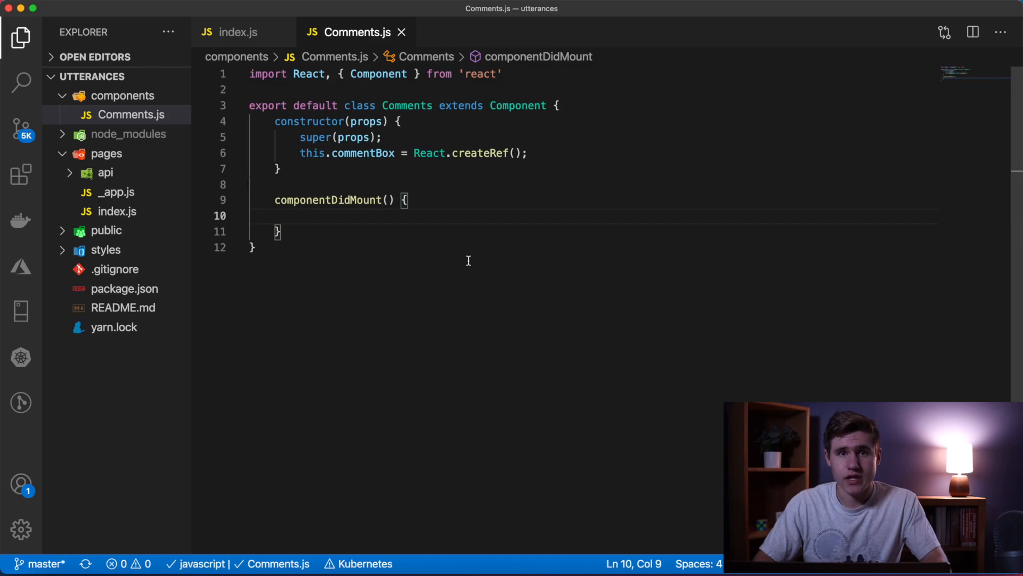
Create the script element and set its src, crossorigin and async attributes.
type("let sc")
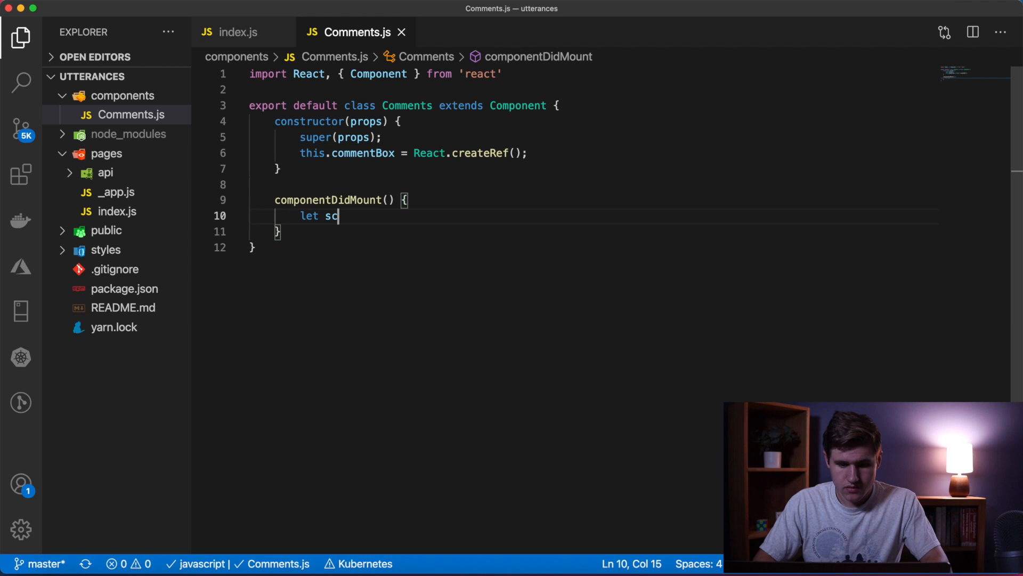
type("riptEl = document.createElement(\"script\");")
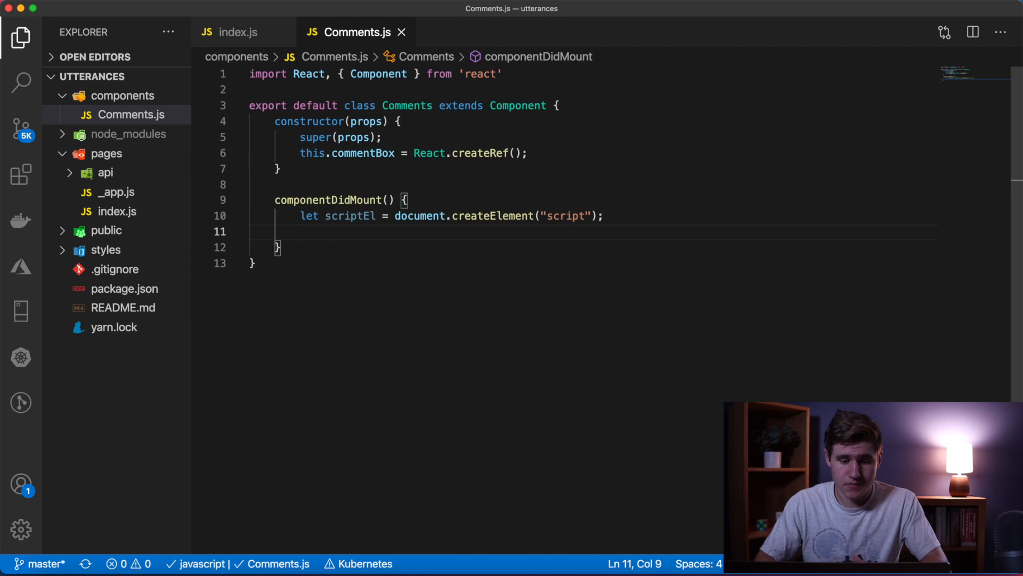
type("scriptEl.setAttribute(\"s\"")
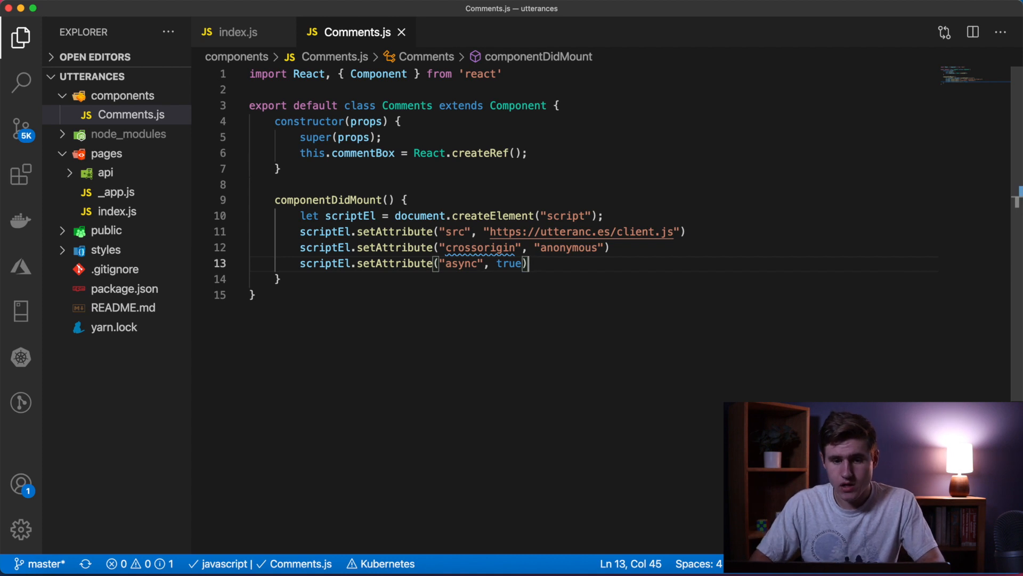
type("scriptEl.setAttribute(")
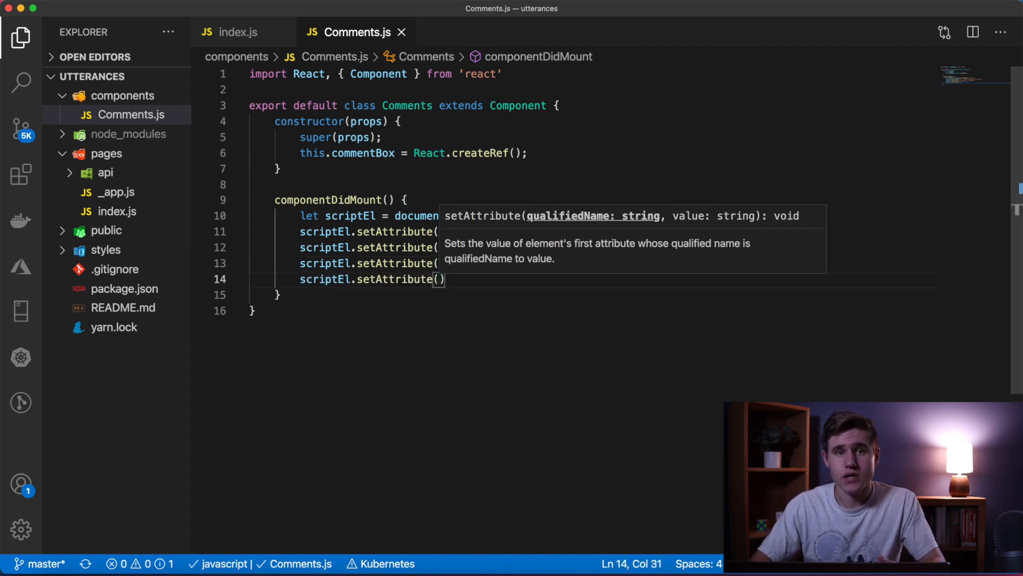
type("\"repo\",\"")
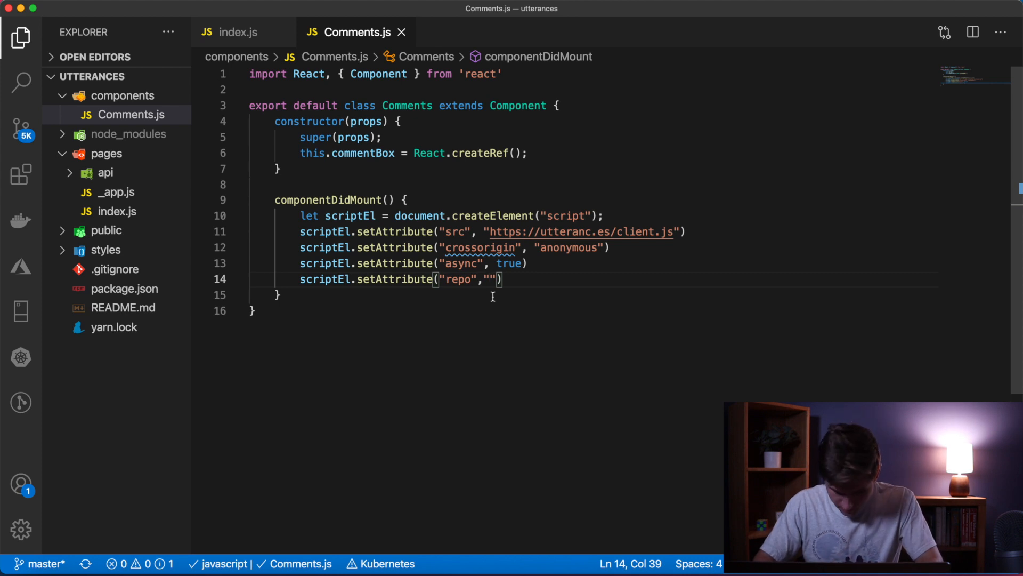
Set the repo attribute to bjcarlson42/youtube-utterance-comments and start the next setAttribute.
type("b")
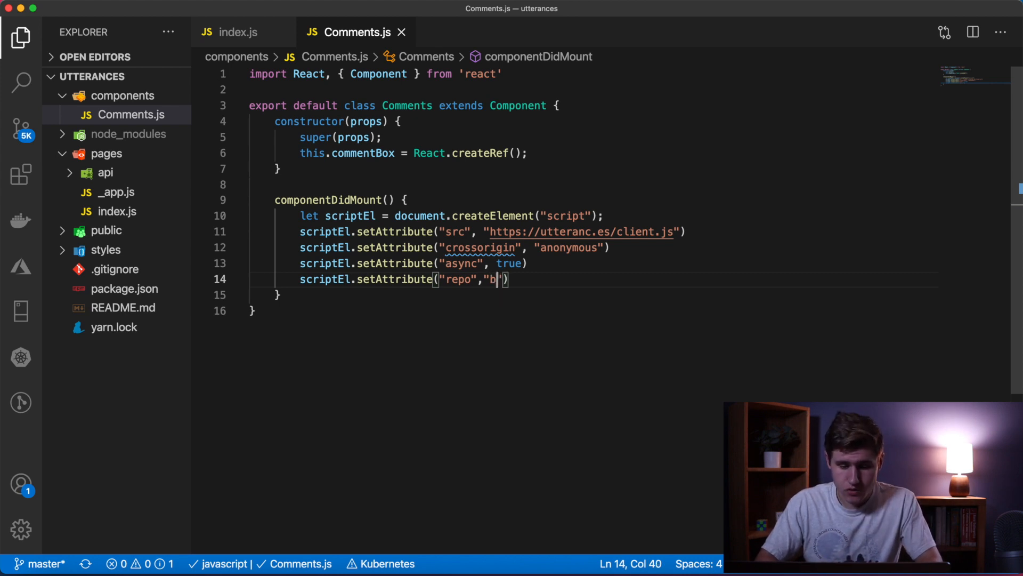
type("jcarlson42")
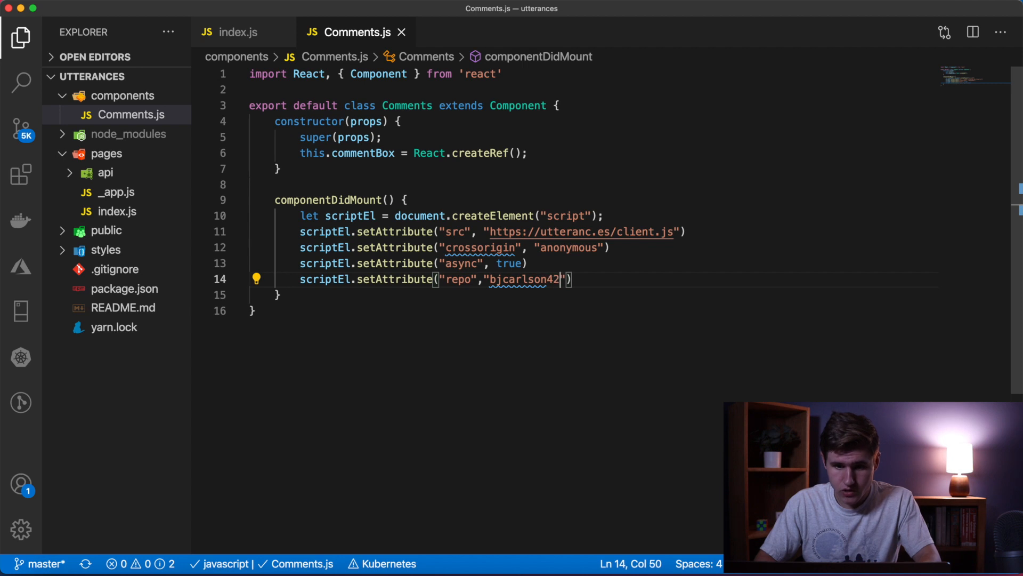
type("/")
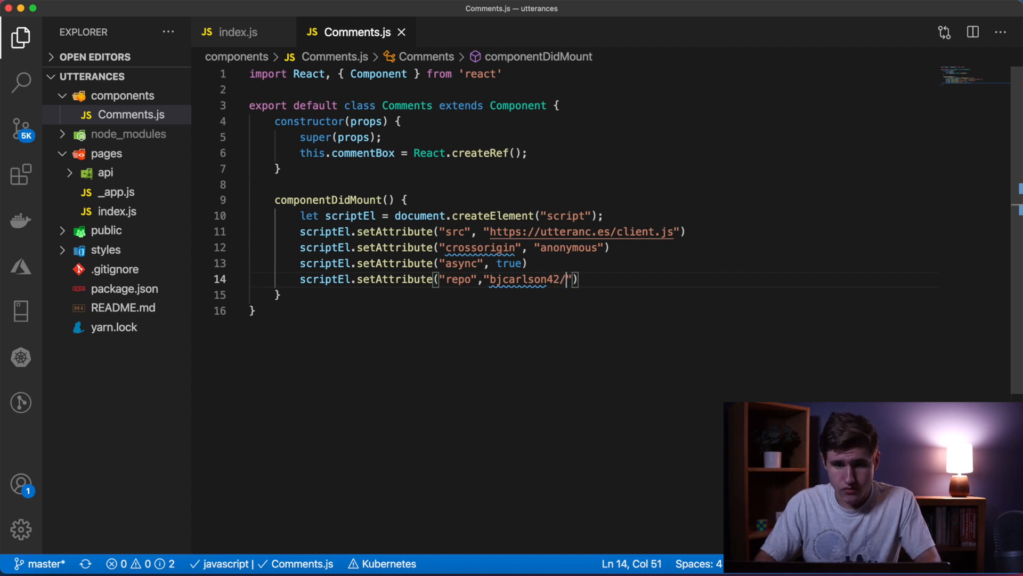
type("y")
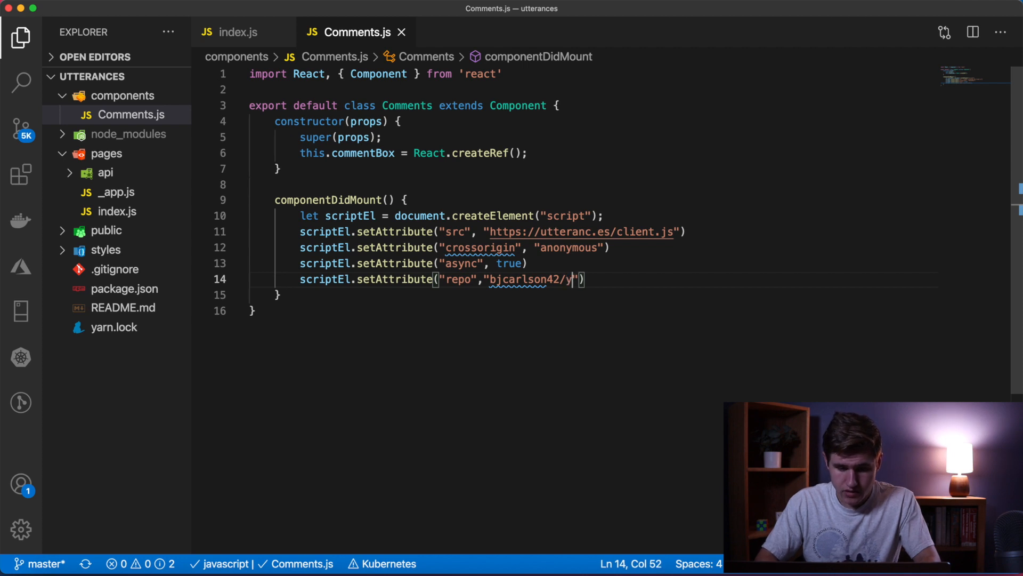
type("outube")
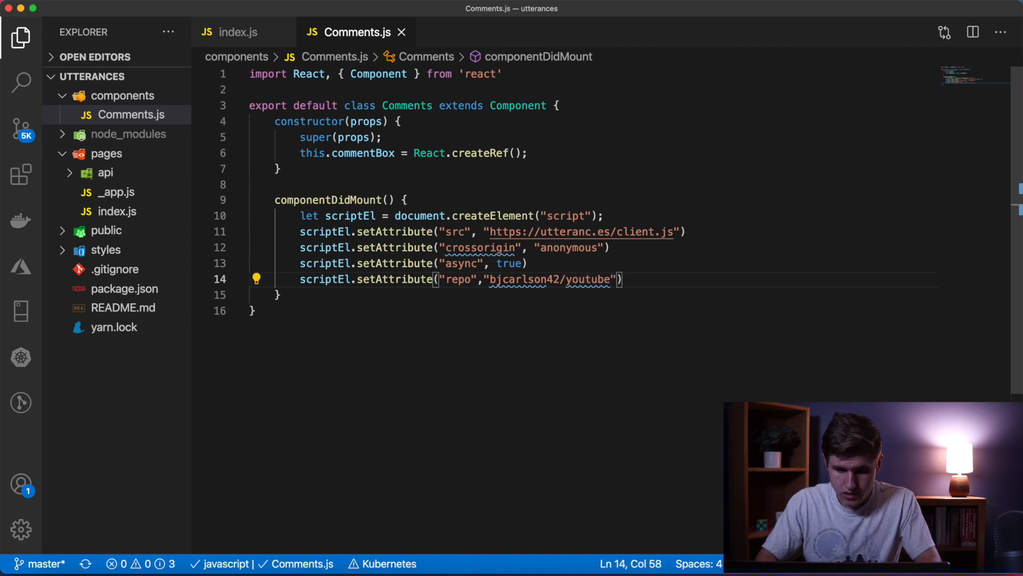
type("-utterance")
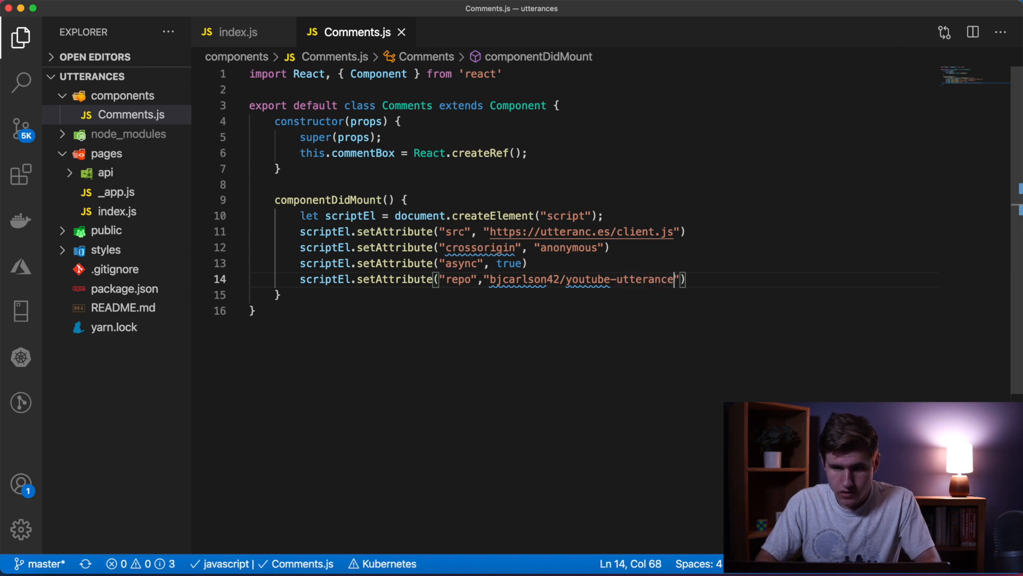
type("-")
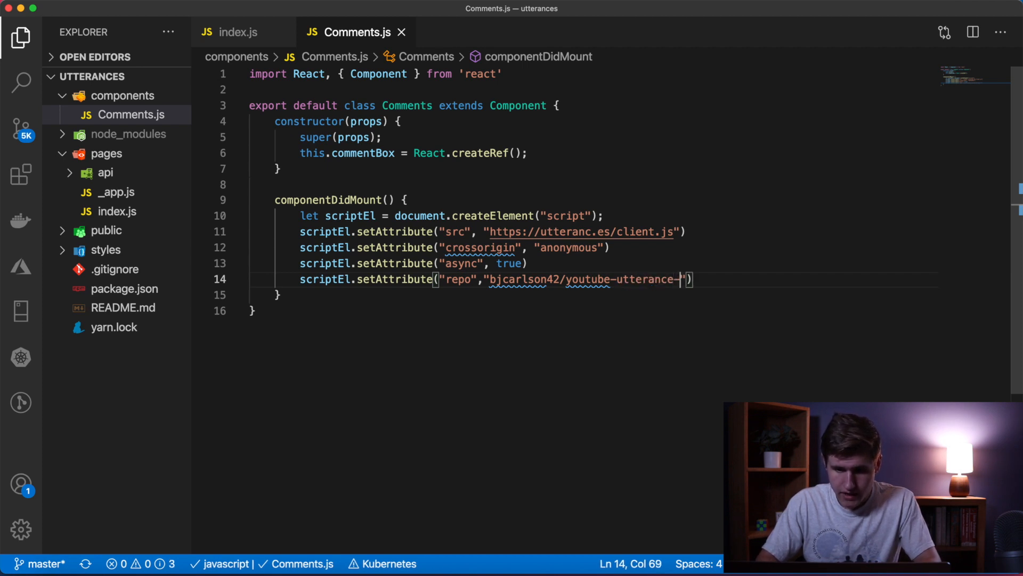
type("comments")
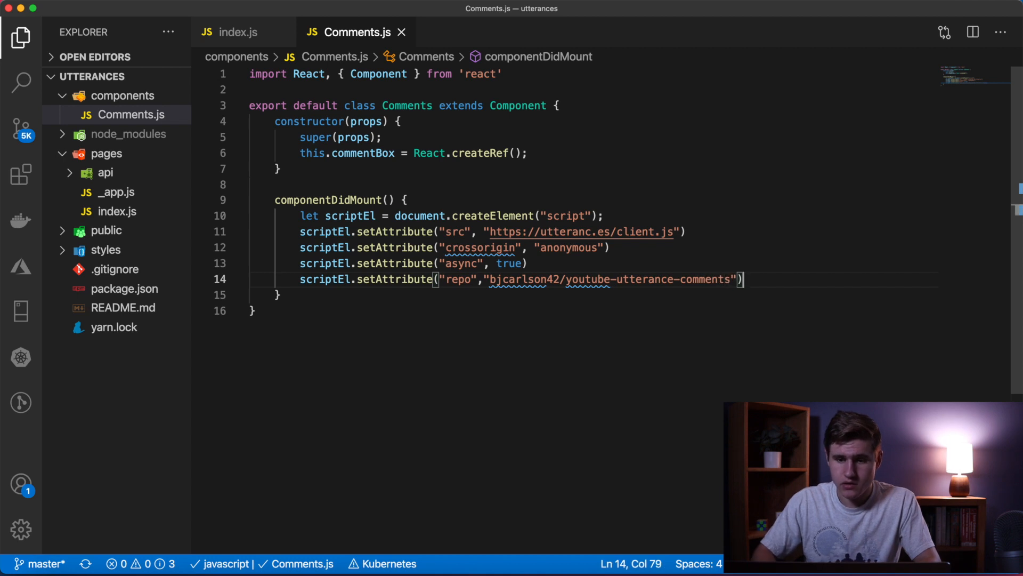
type("scriptEl.setAttribute(")
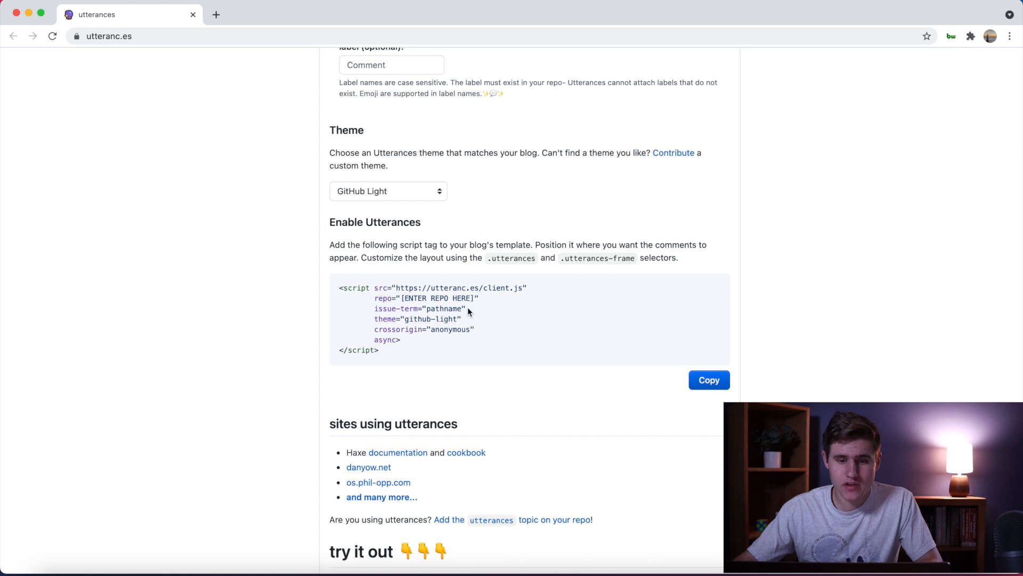
Switch the blog post to issue mapping to page title, then to page og:title.
scroll("up", 3)
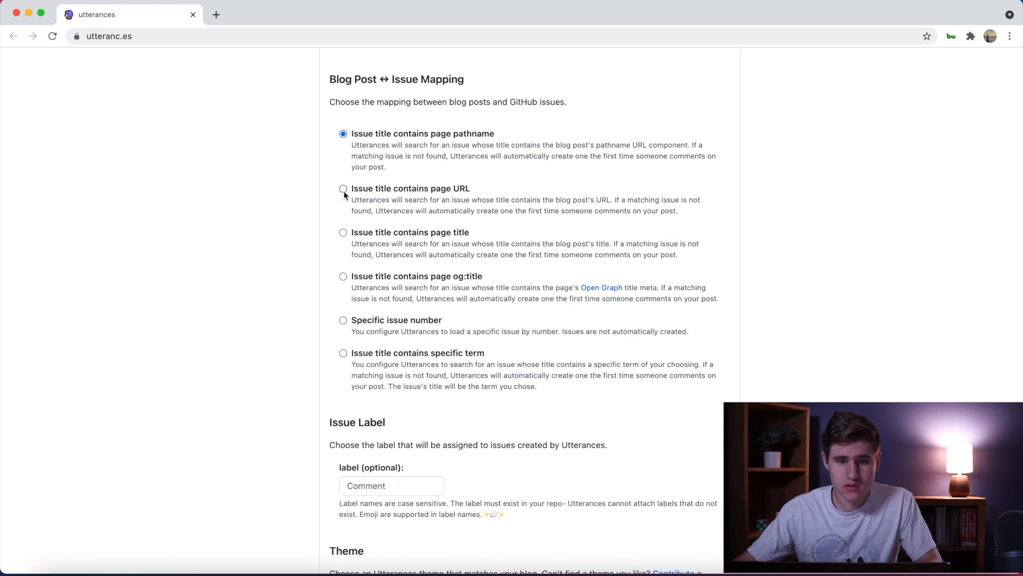
left_click(342, 233)
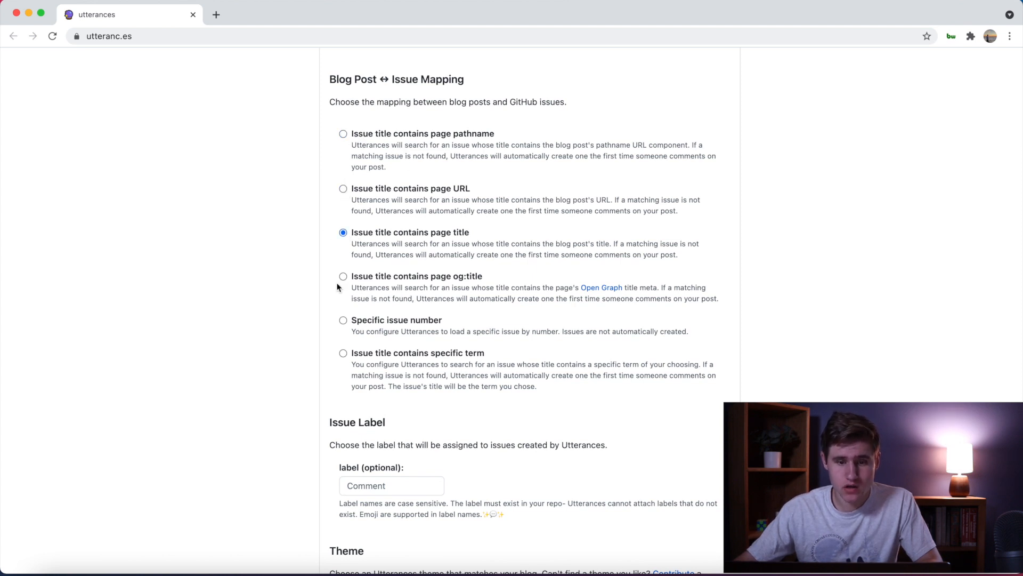
left_click(343, 276)
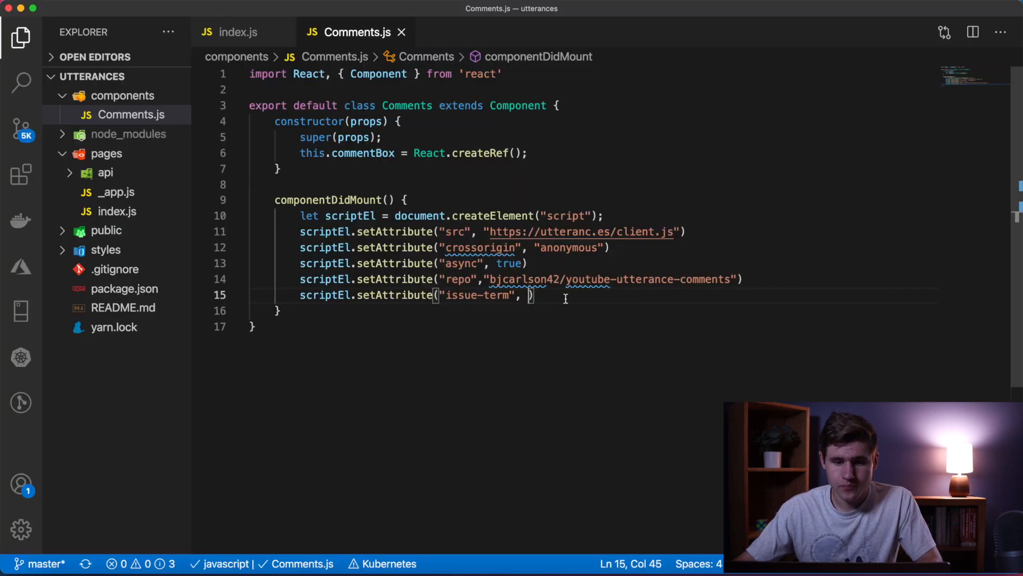
mouse_move(573, 291)
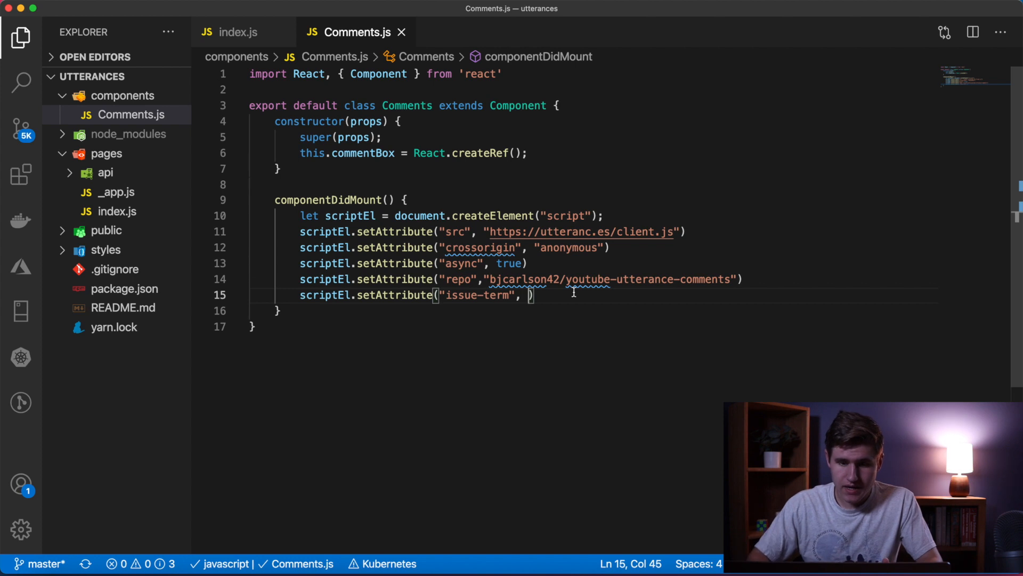
Give the issue-term attribute the value url.
type("\"")
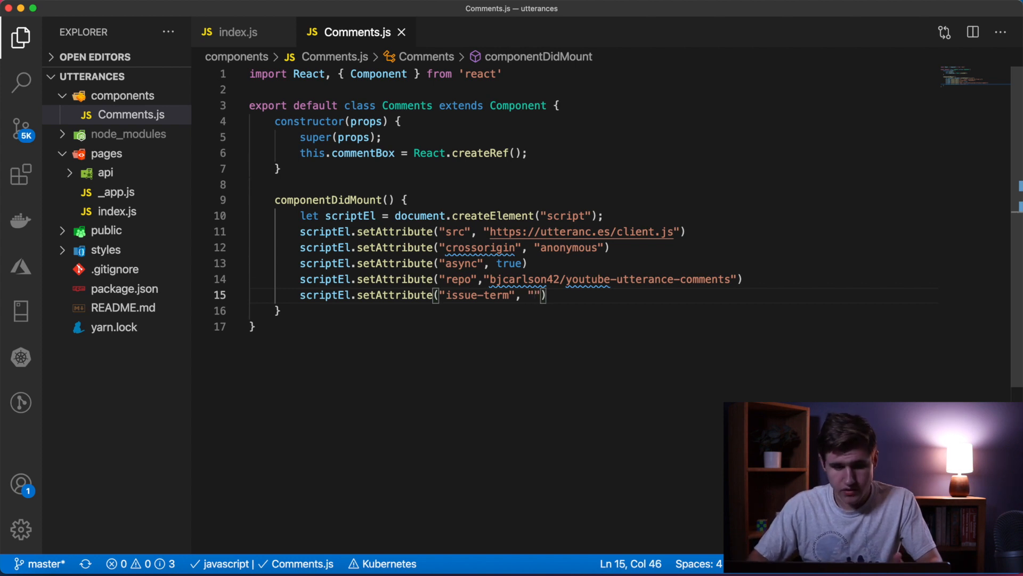
type("url")
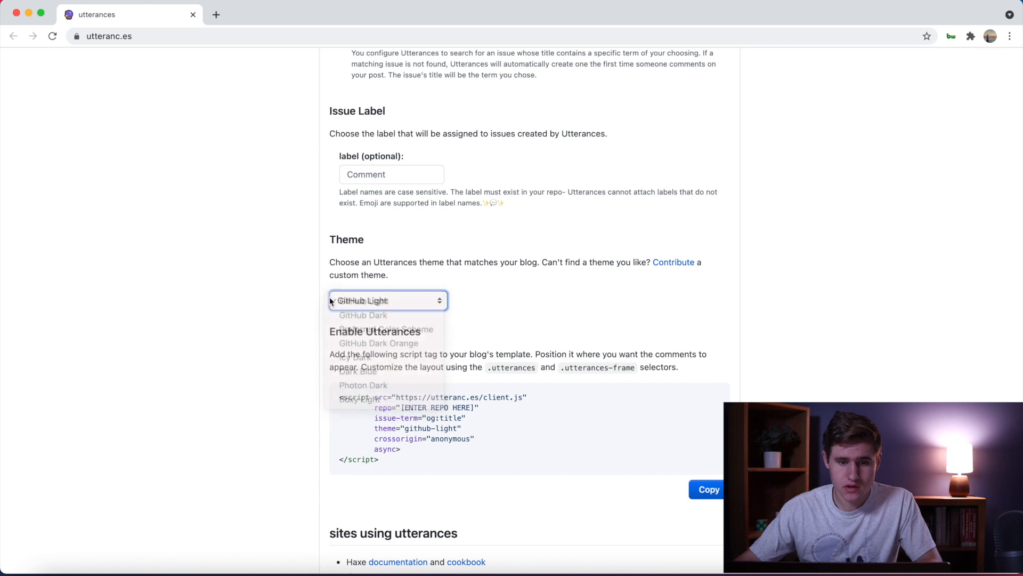
left_click(388, 300)
type("ren")
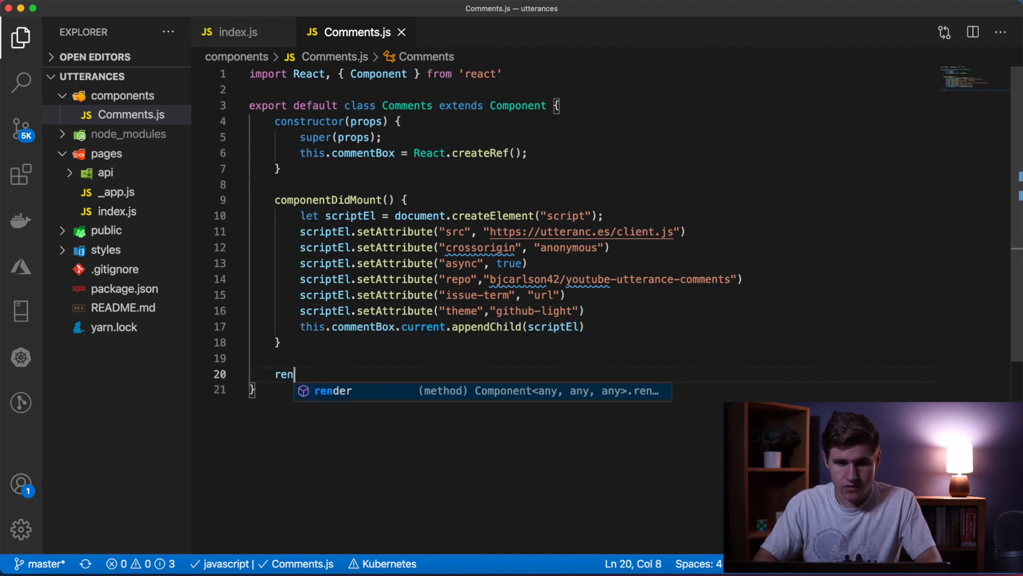
Accept the suggested render method after the github-light theme and appendChild lines.
key("Tab")
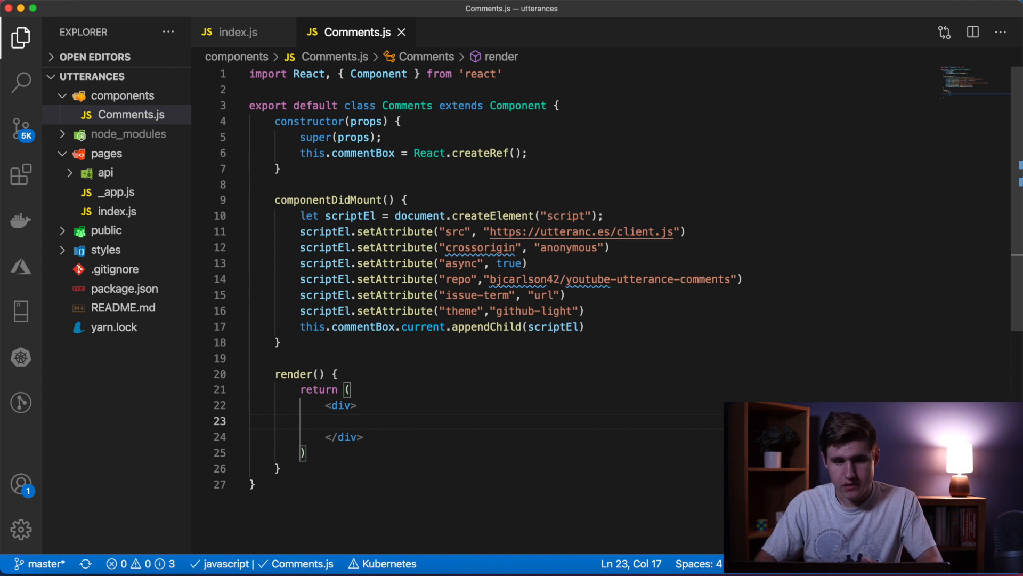
Return a div styled width 100% with id comments wrapping a div with ref this.commentBox.
type("<Div></Div>")
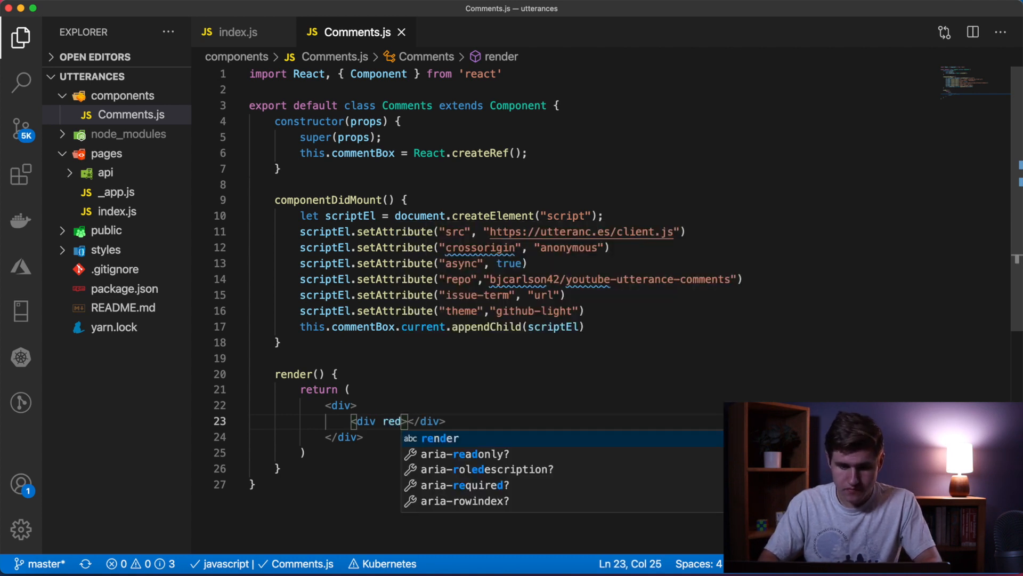
type("ef={}")
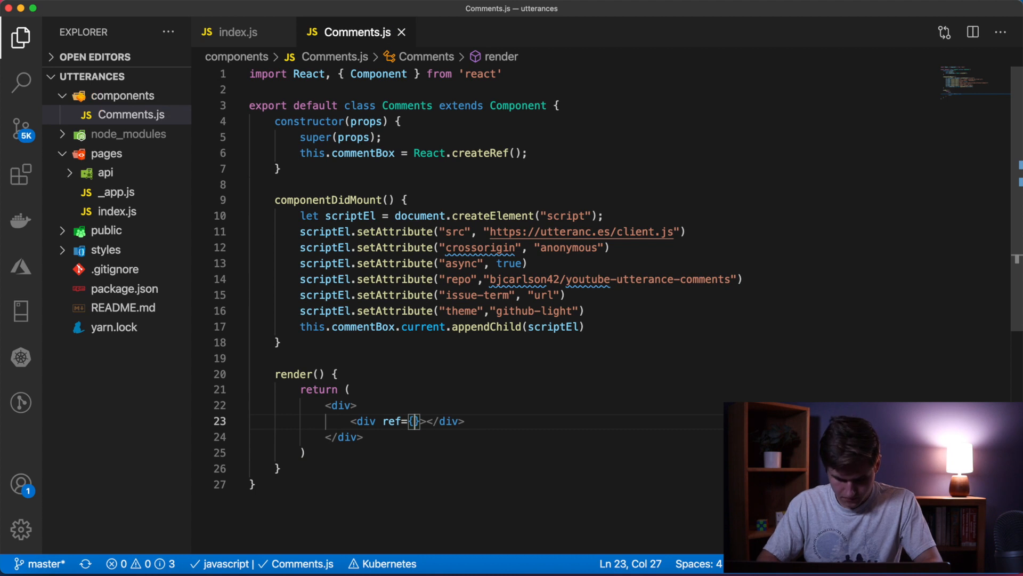
type("this.commentBox")
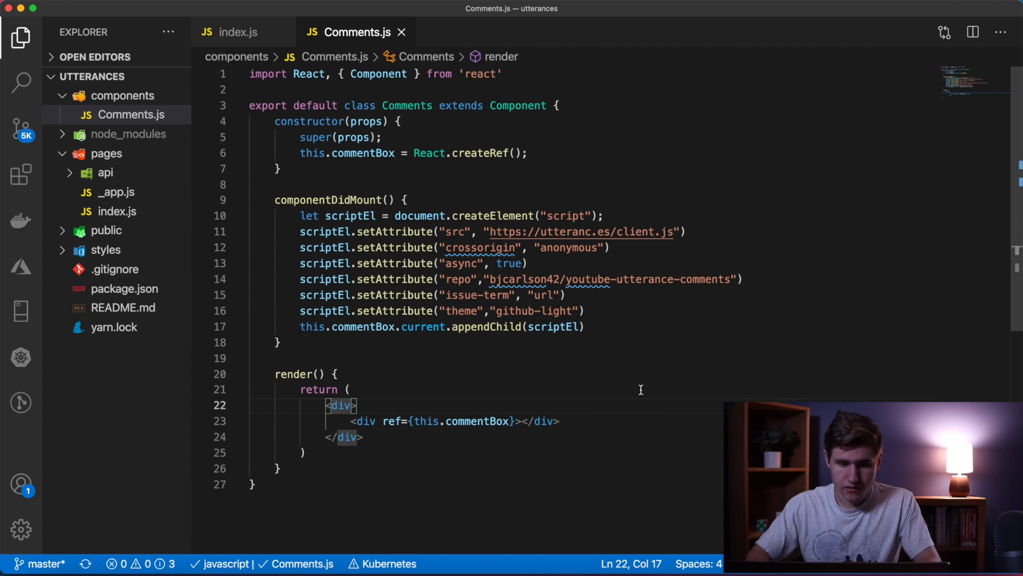
type("style={{width: '1")
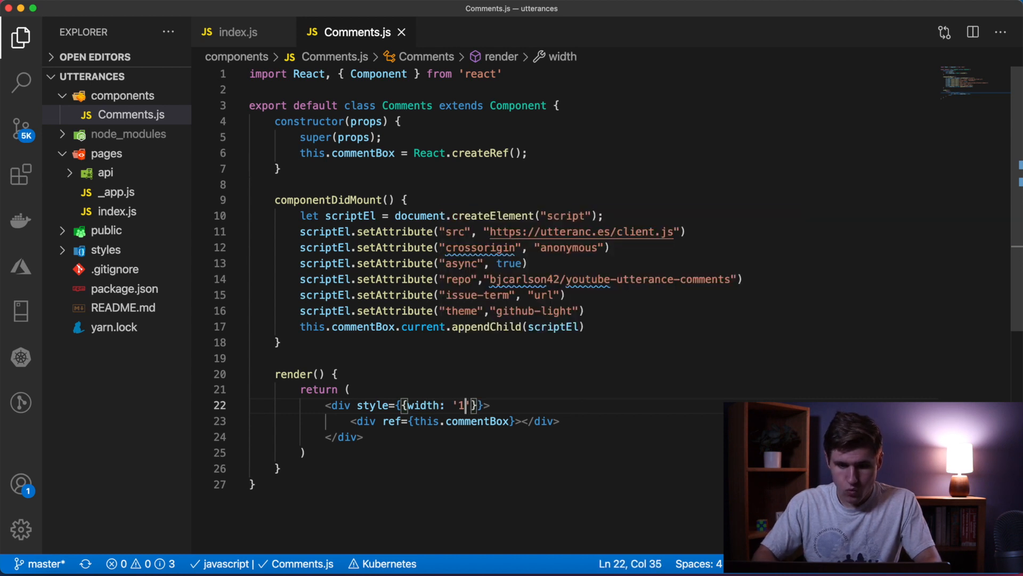
type("00%")
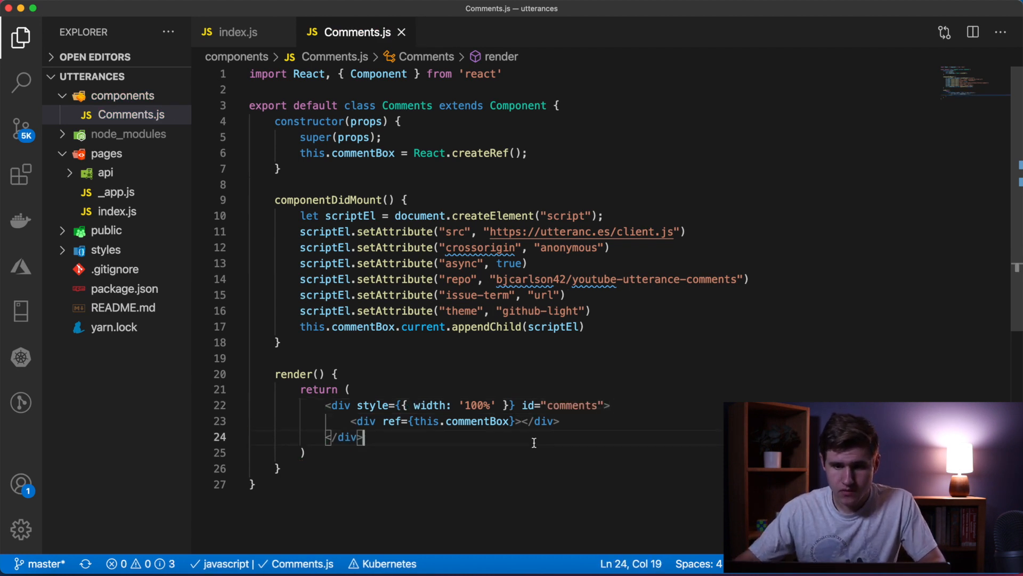
mouse_move(324, 476)
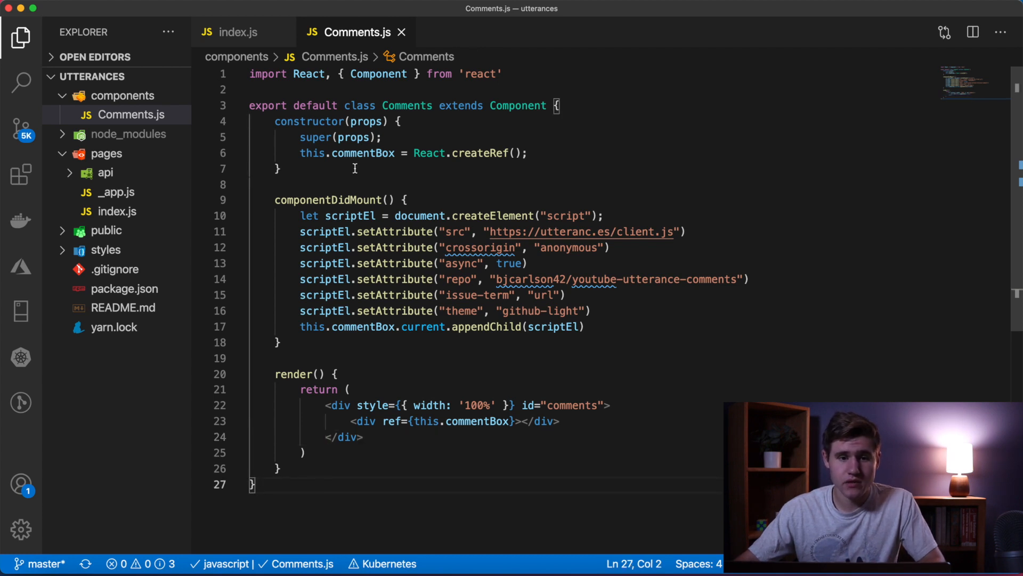
left_click(238, 32)
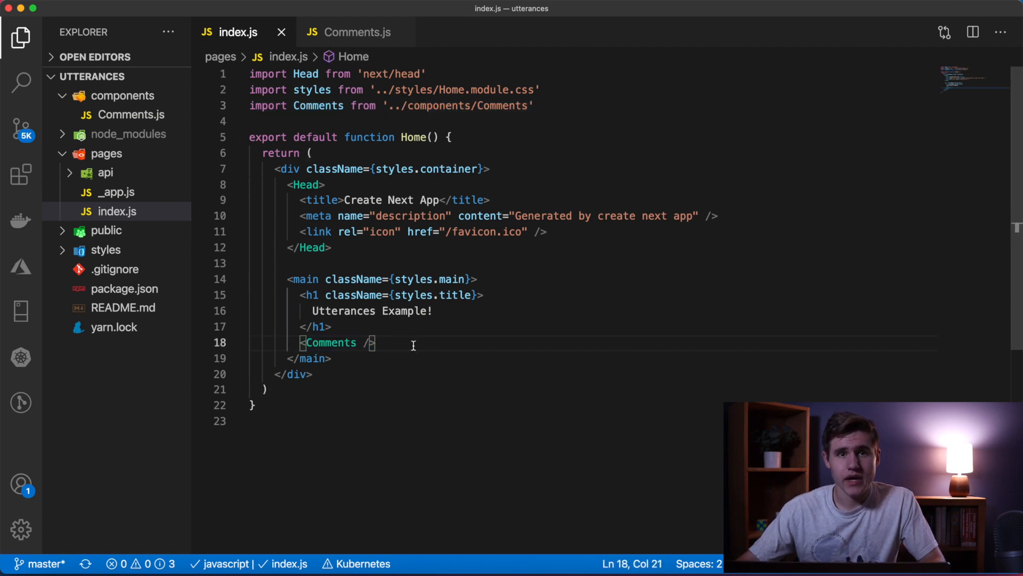
left_click(354, 32)
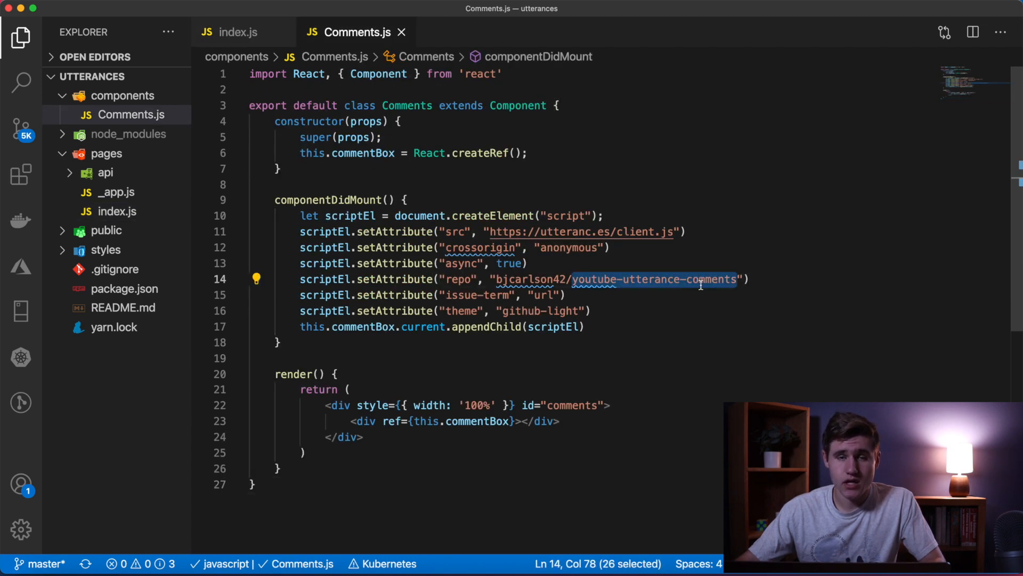
left_click(700, 279)
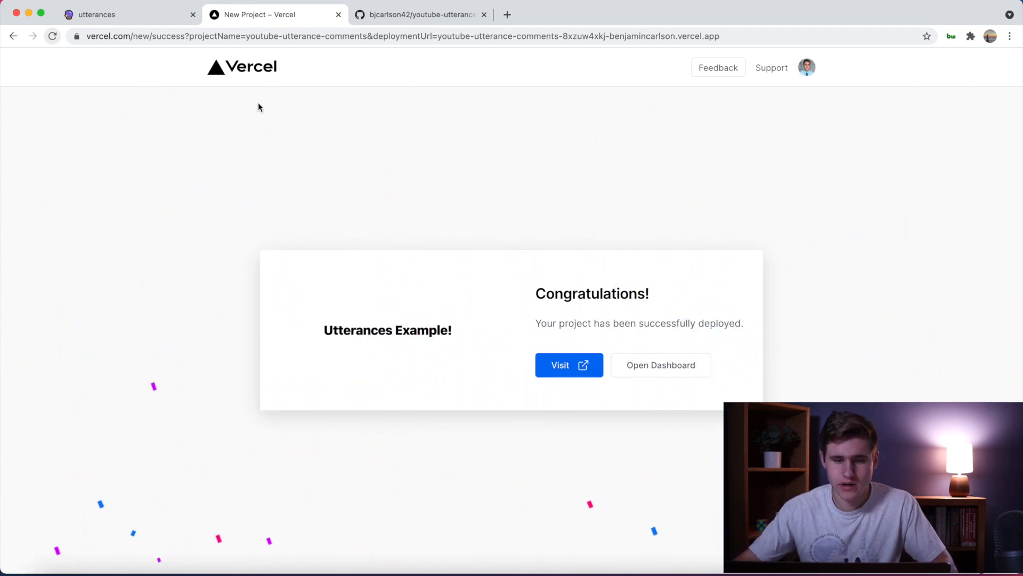
On the deployed site, sign in with GitHub and submit 'Live test comment!', which errors as utterances isn't installed.
left_click(569, 364)
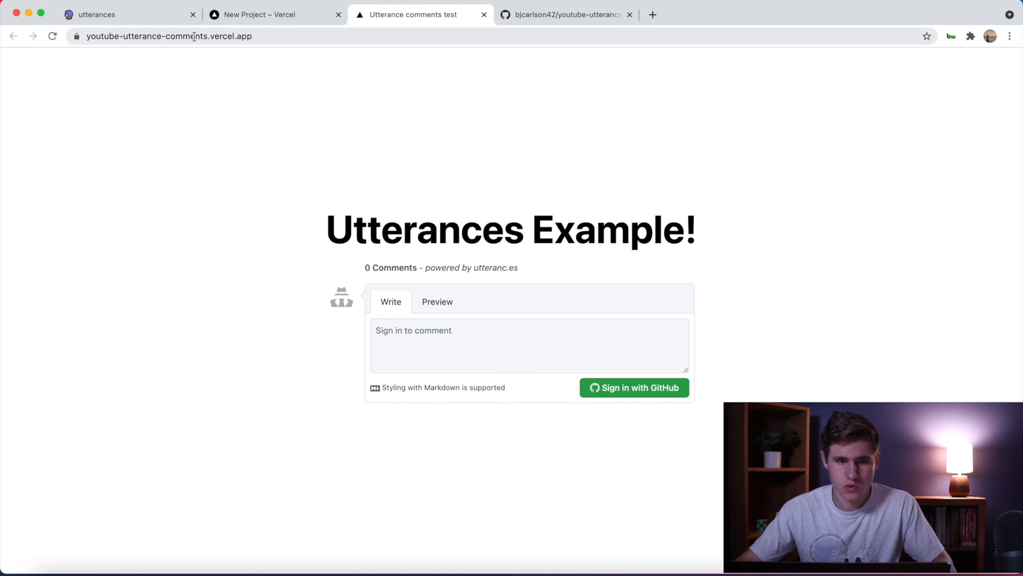
mouse_move(633, 390)
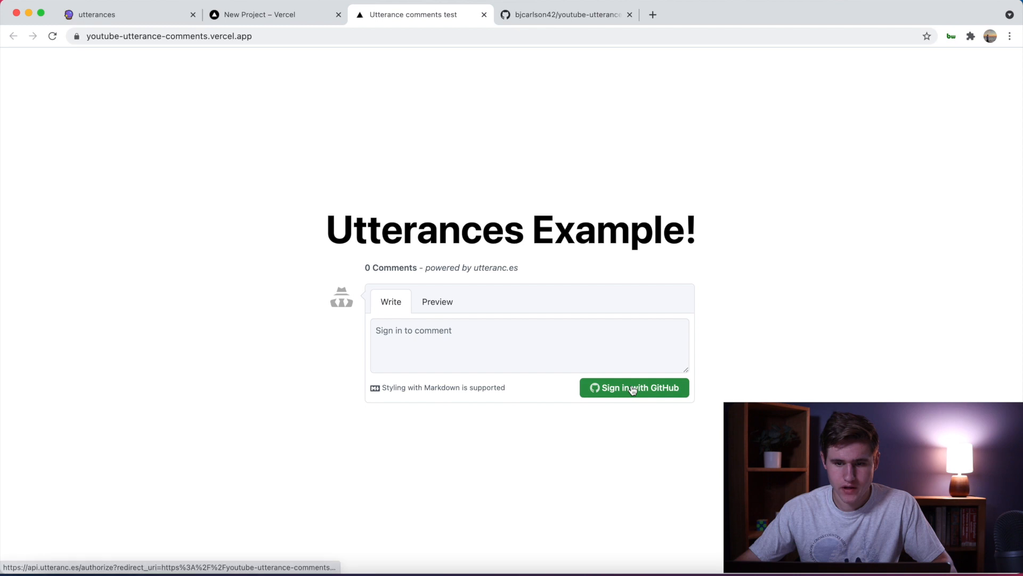
left_click(634, 388)
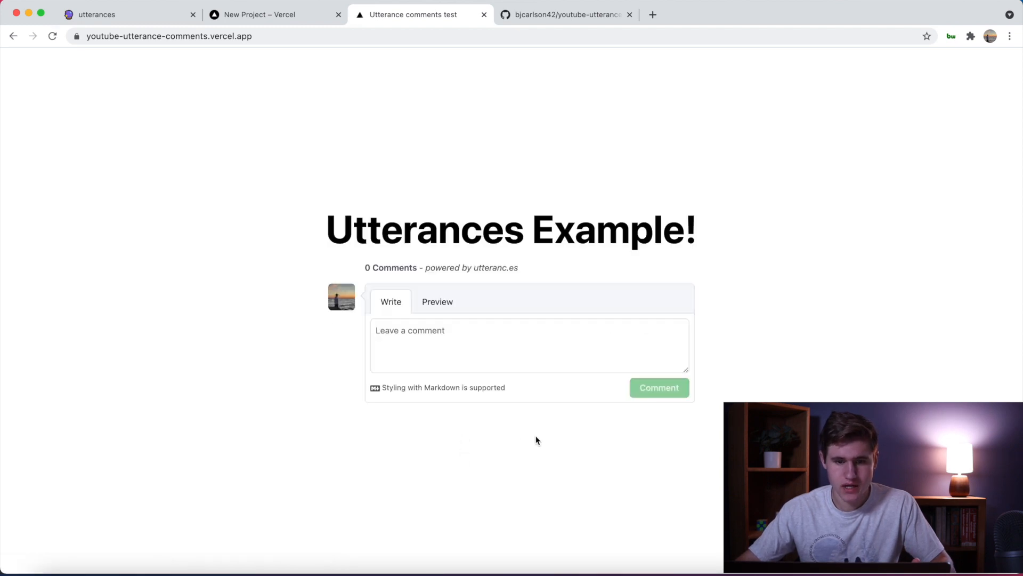
left_click(529, 345)
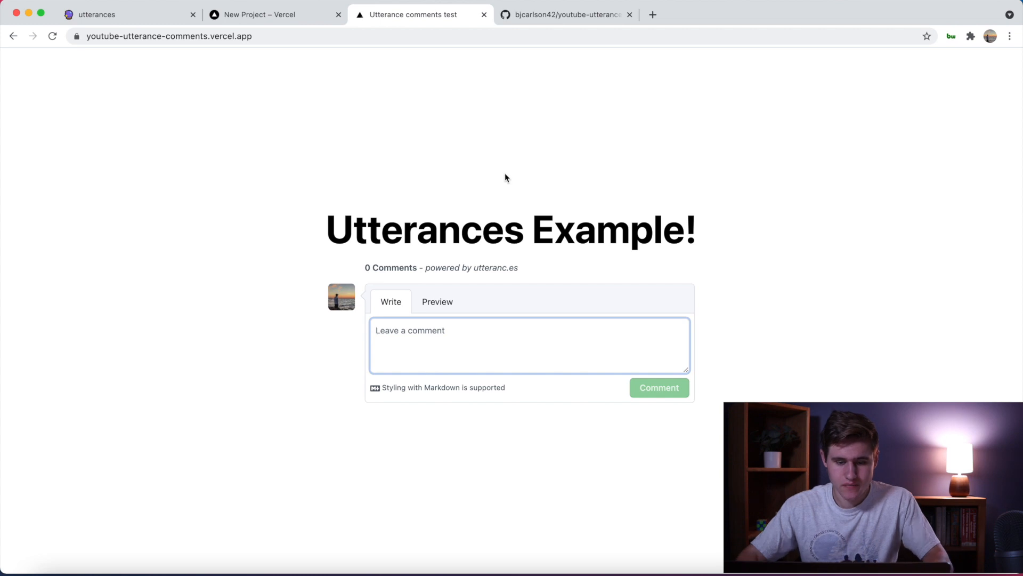
type("Te")
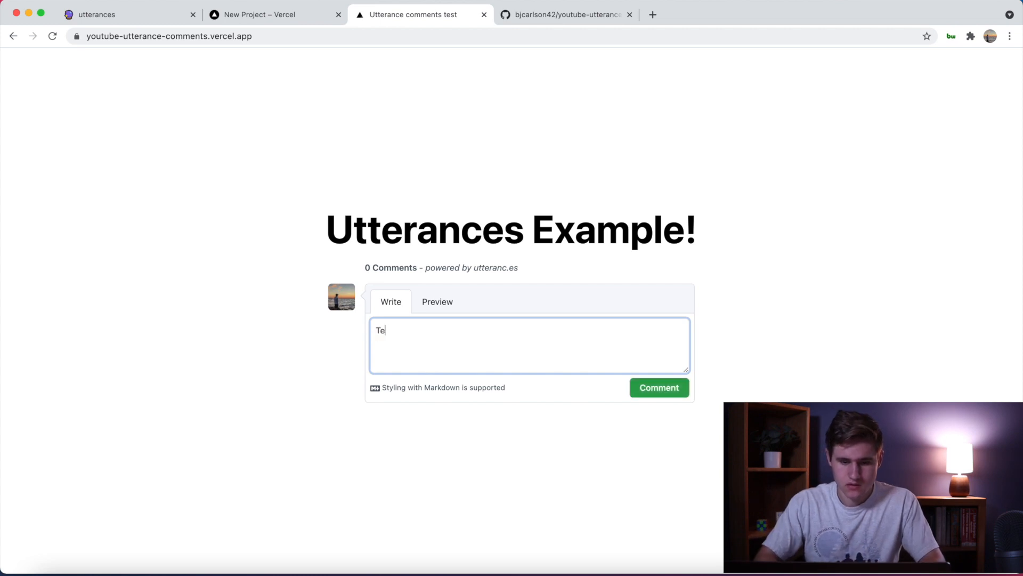
left_click(437, 301)
type("Live test comment!")
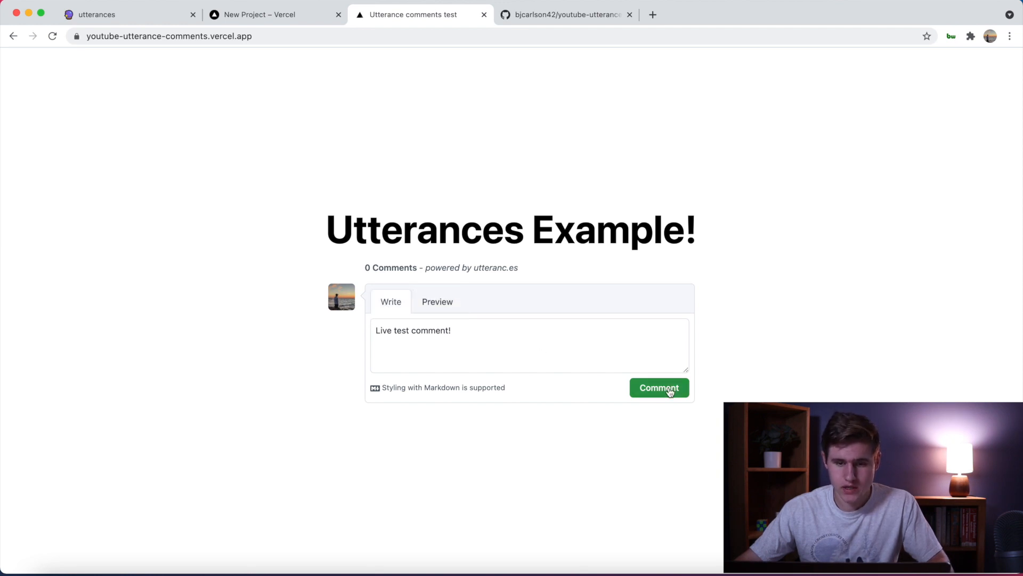
left_click(659, 388)
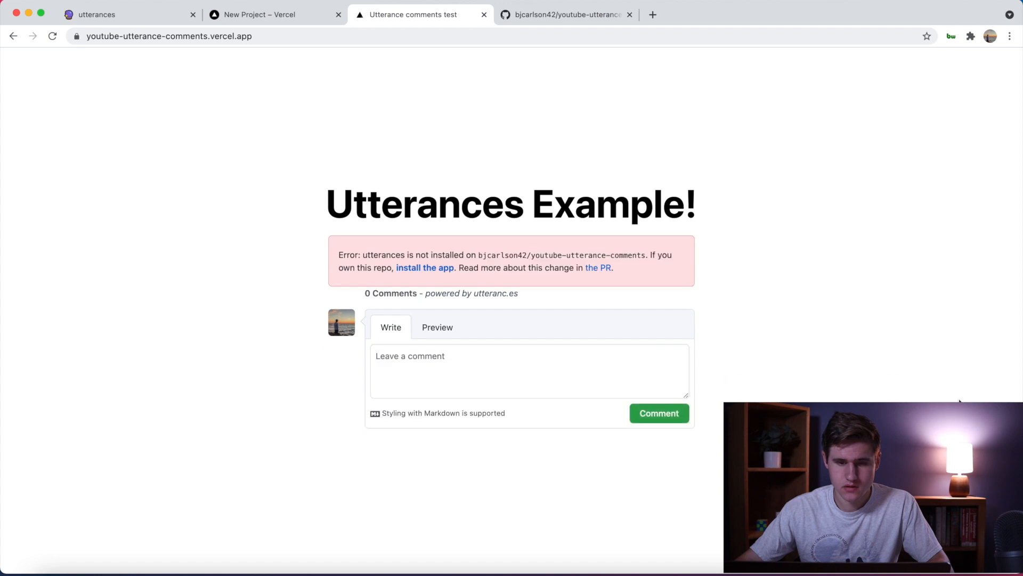
mouse_move(426, 330)
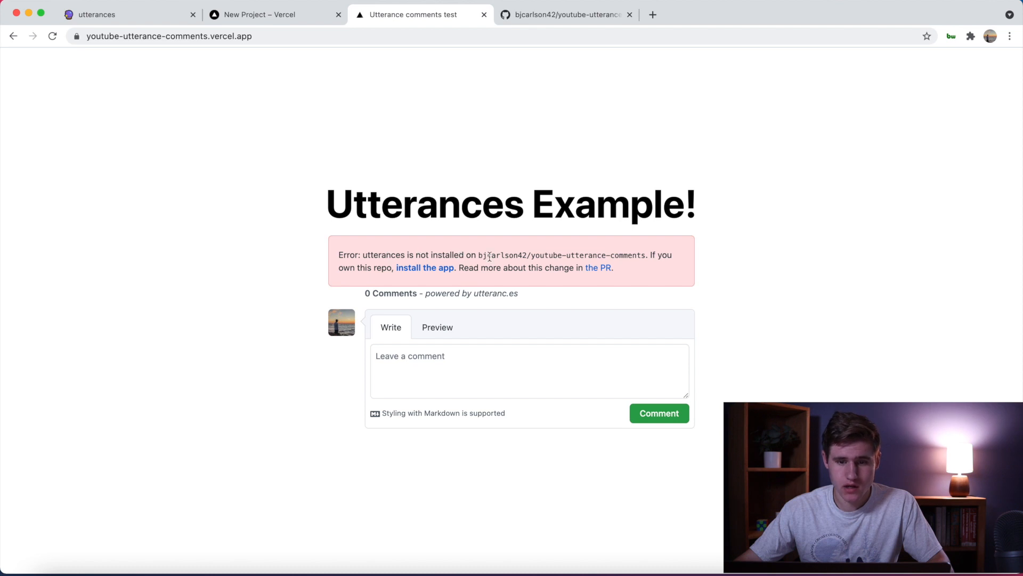
mouse_move(339, 61)
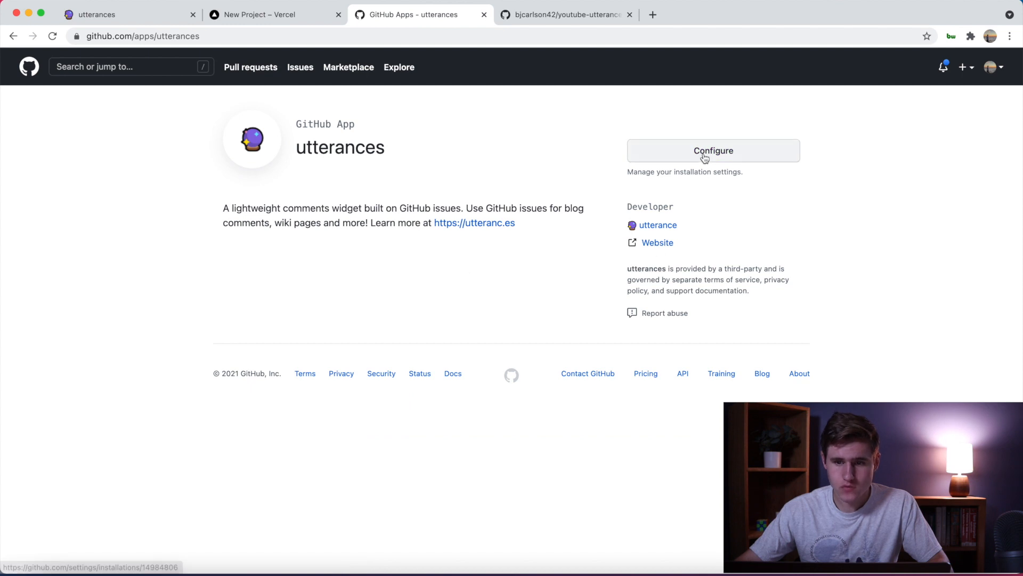
In the utterances app settings, add youtube-utterance-comments to repository access and save, returning to Vercel.
left_click(713, 151)
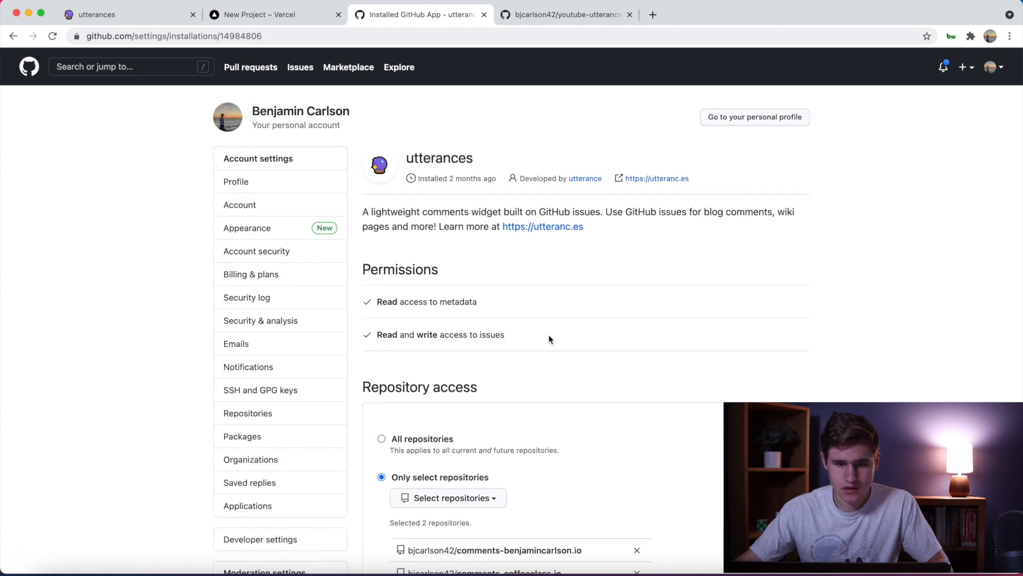
scroll("down", 3)
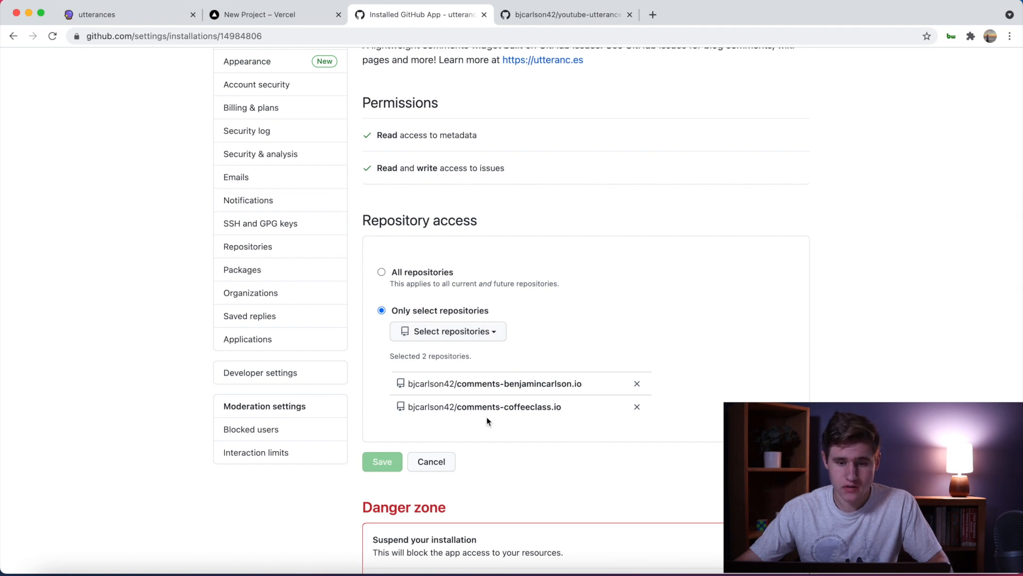
mouse_move(471, 337)
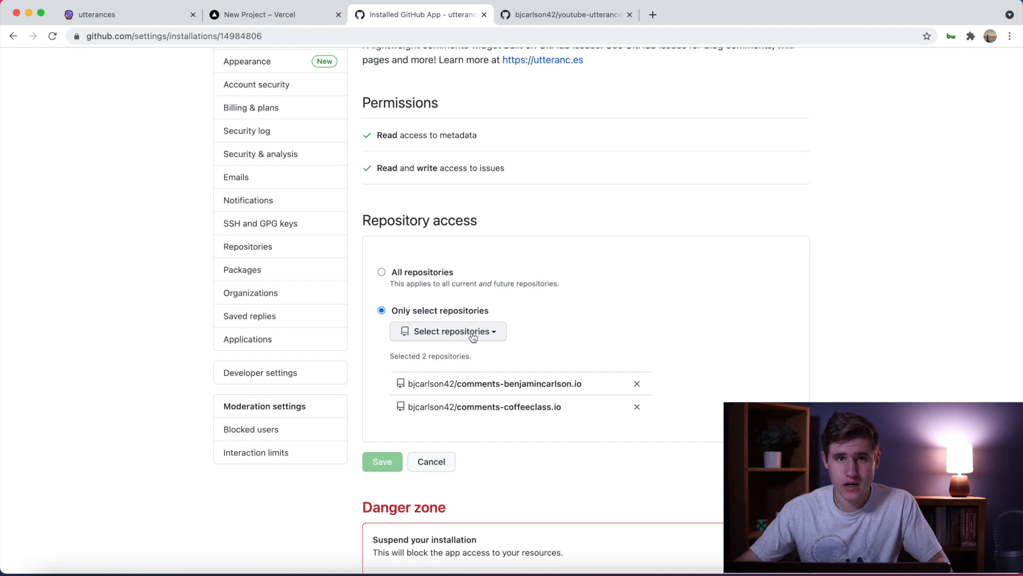
type("youtube-ut")
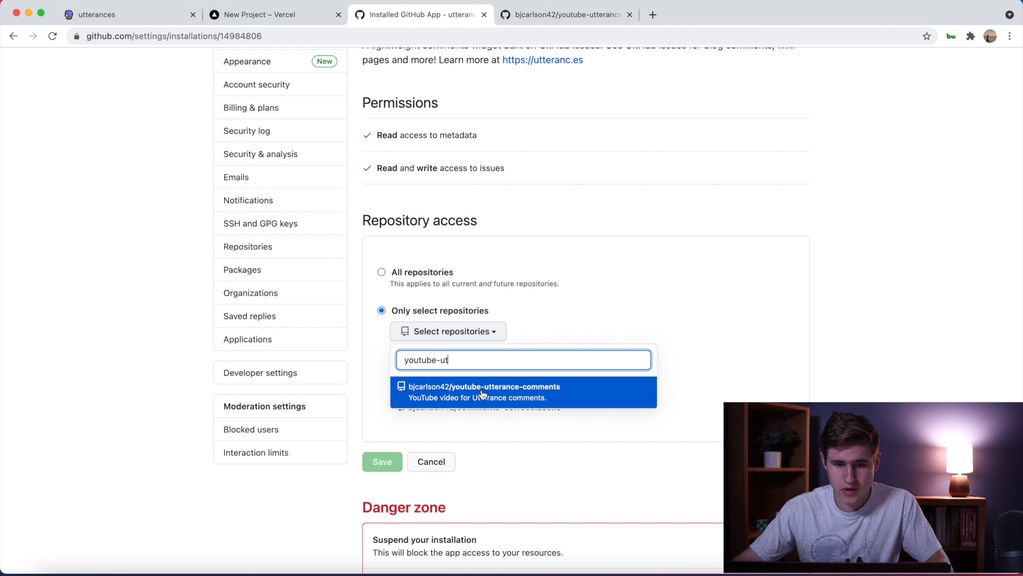
left_click(382, 484)
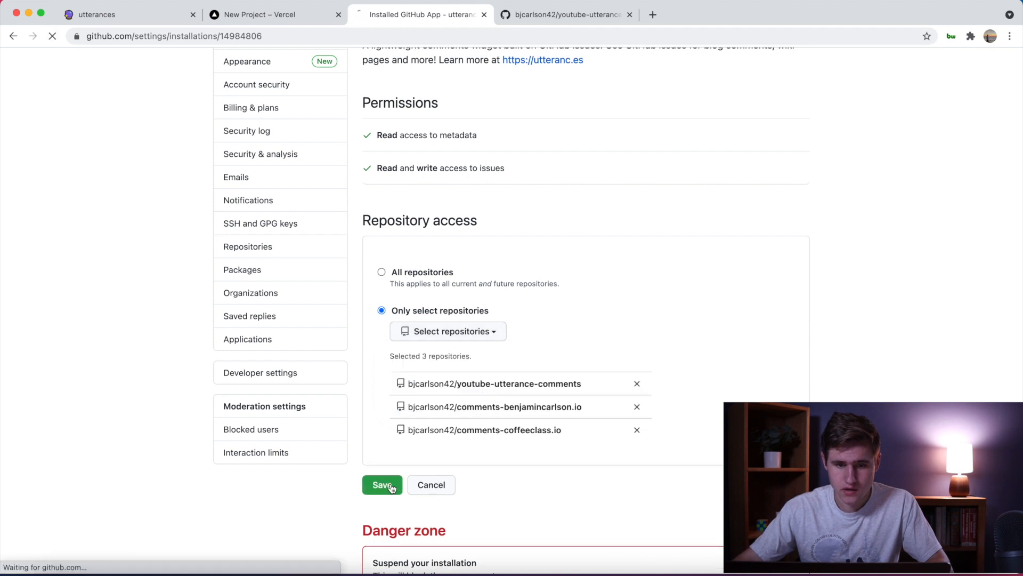
left_click(381, 484)
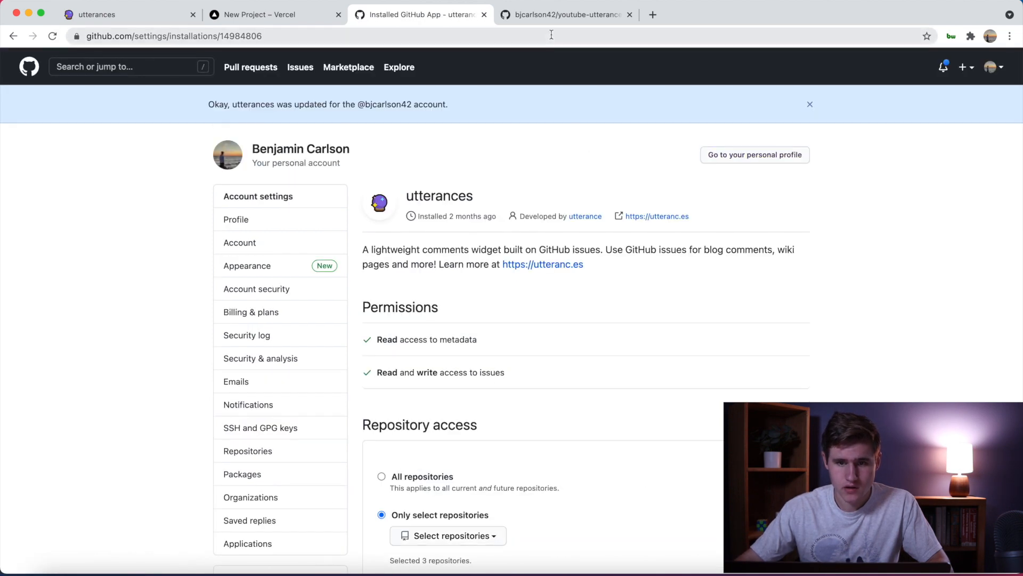
left_click(268, 15)
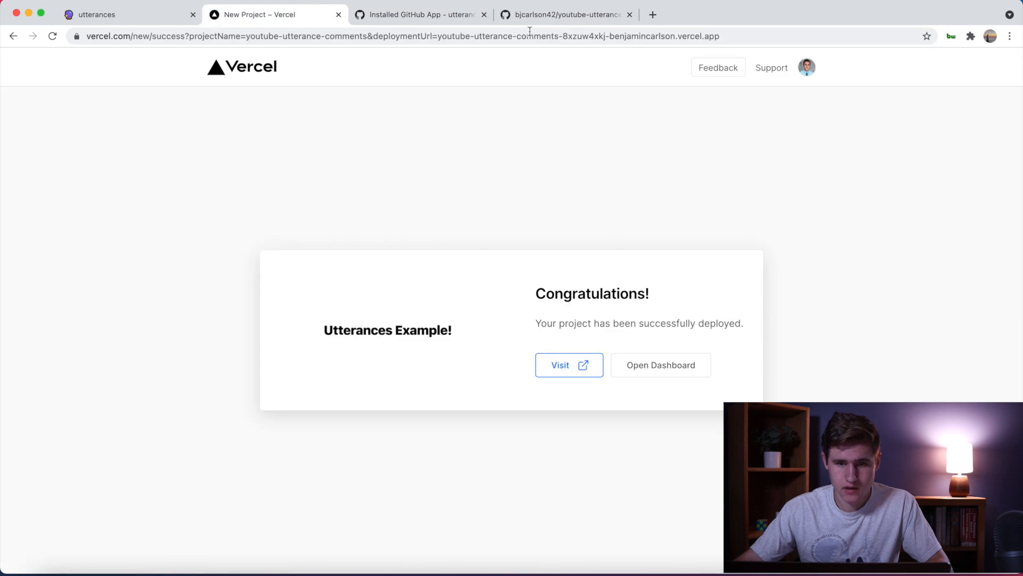
On the deployed site post 'Live comment test!' successfully, then switch to the GitHub repository.
left_click(420, 15)
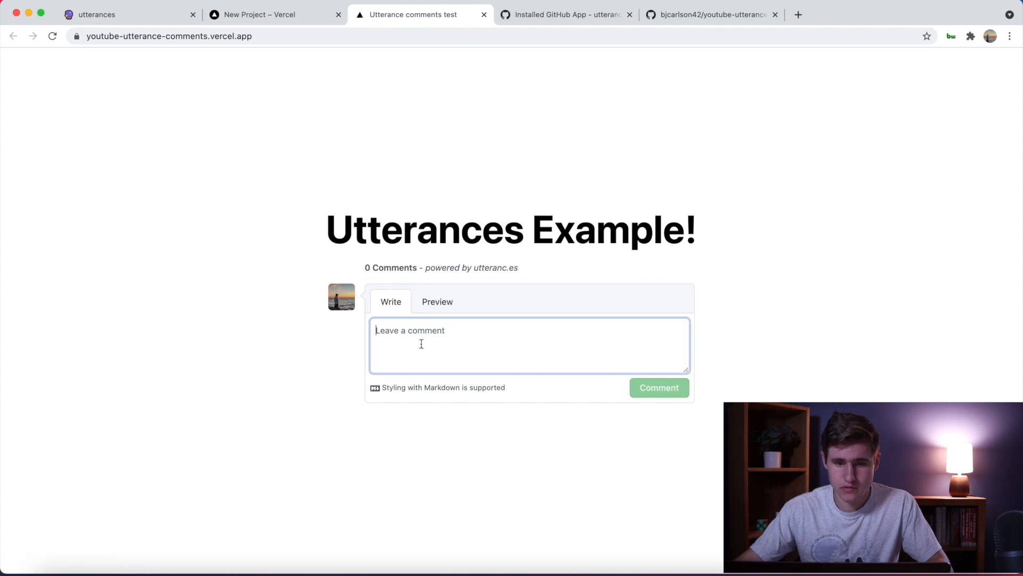
mouse_move(484, 340)
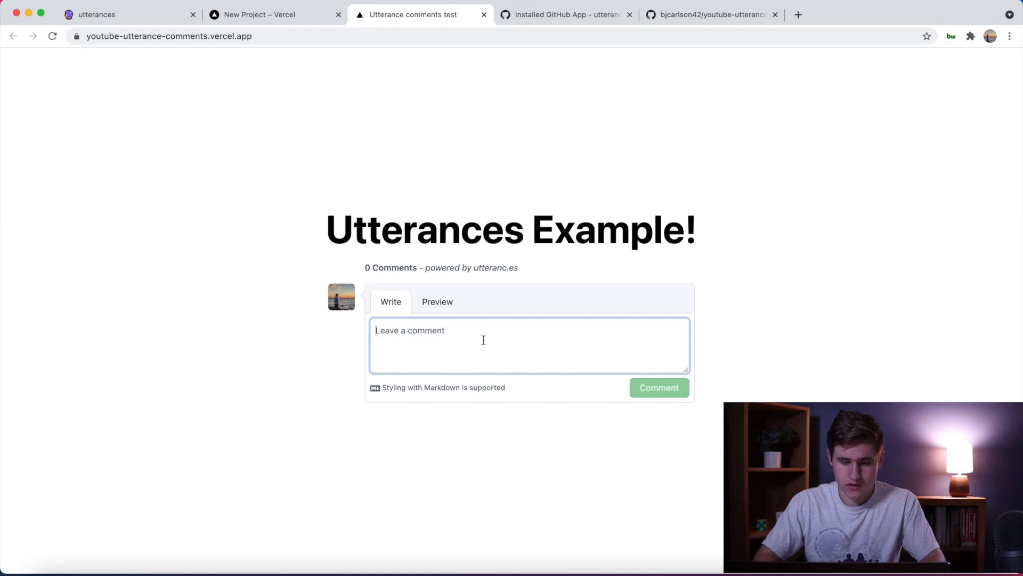
type("Live")
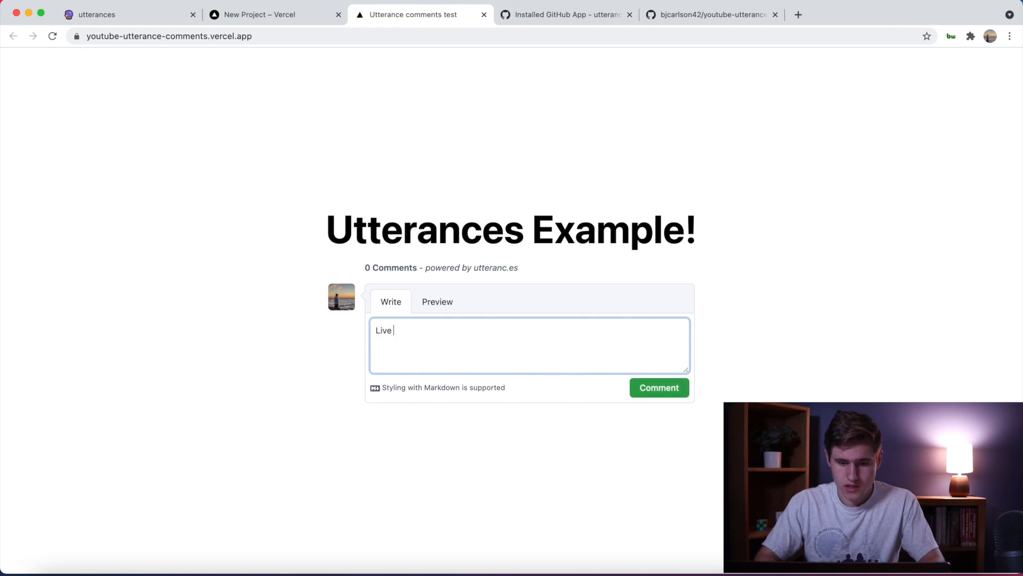
type("comment test")
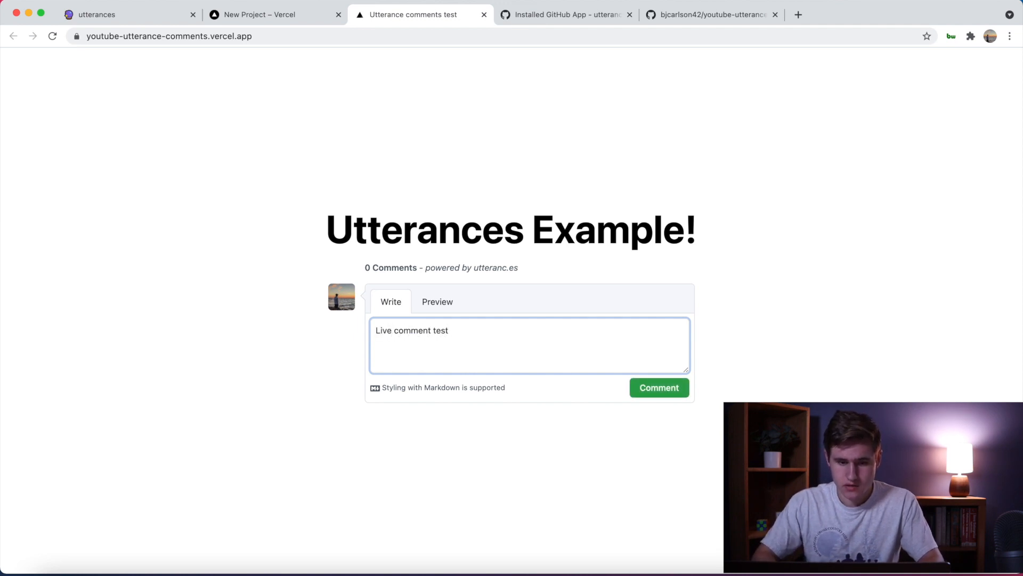
left_click(658, 388)
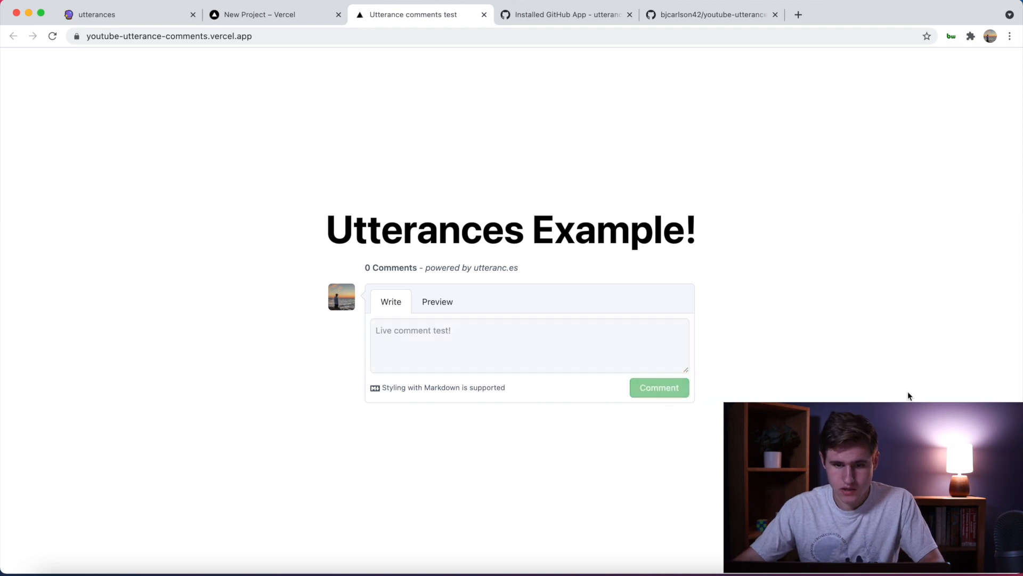
left_click(659, 388)
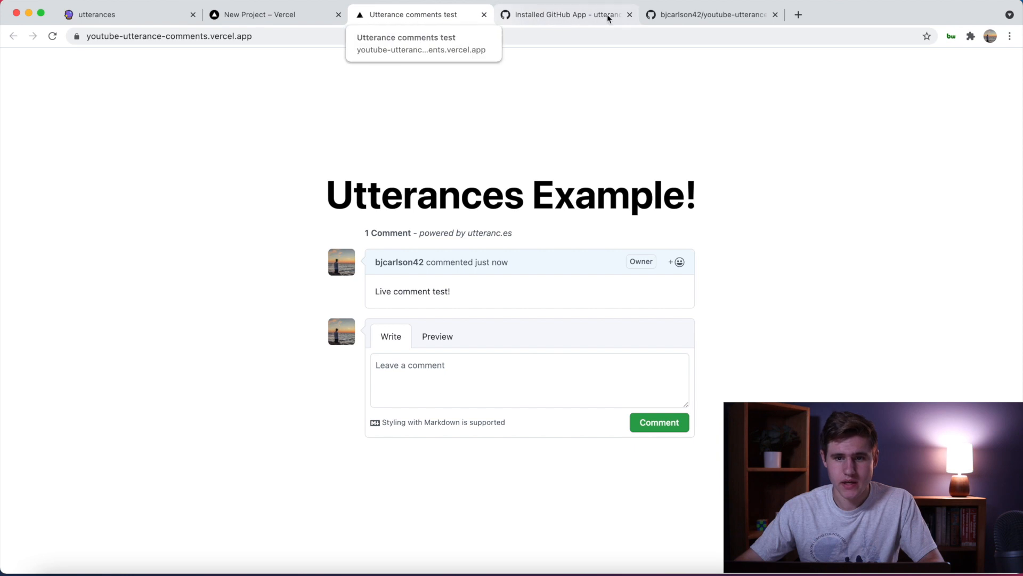
left_click(716, 15)
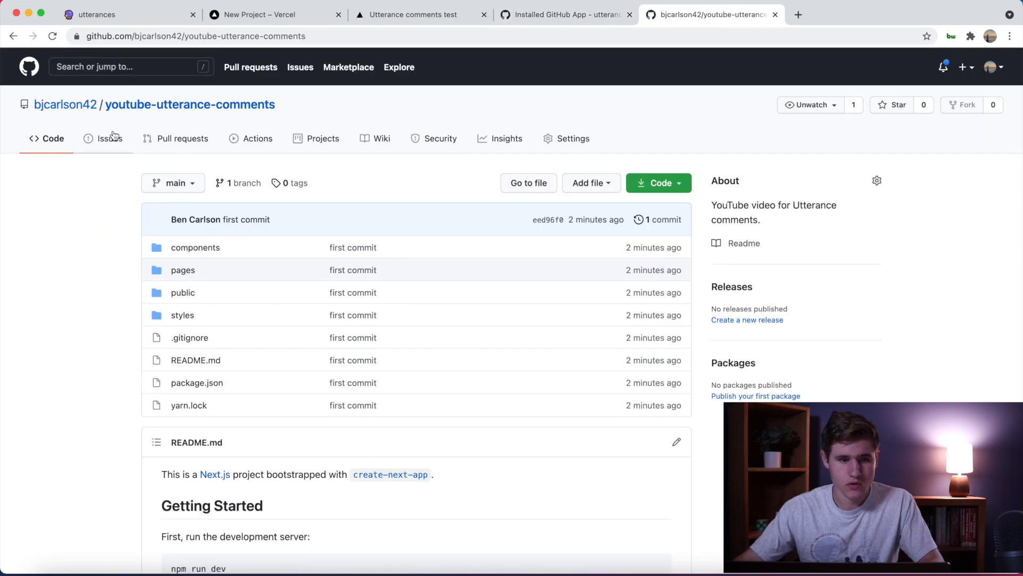
View the repository's Issues to find the utterances-bot comment issue, then reopen the linked vercel.app site.
left_click(109, 139)
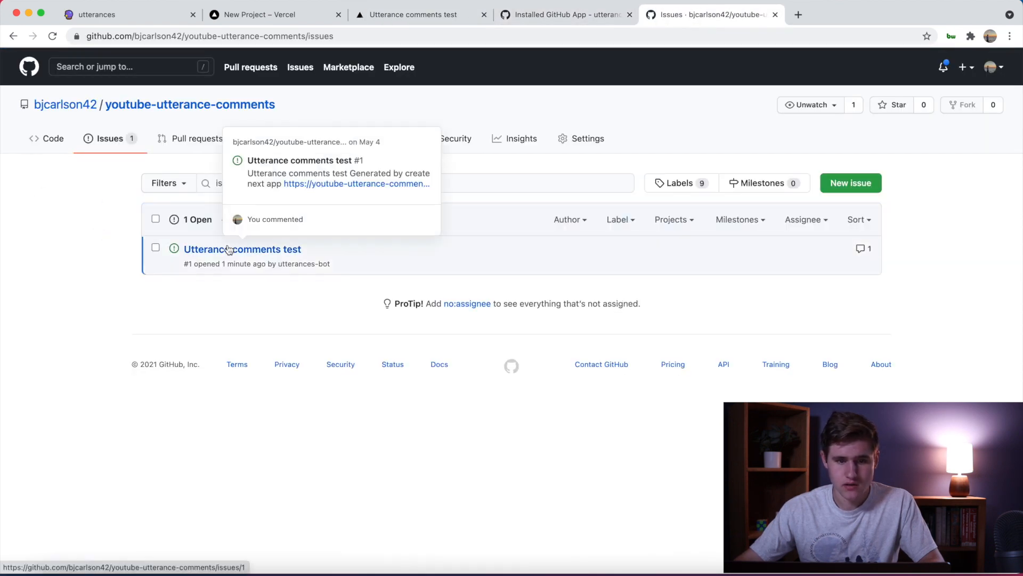
left_click(242, 250)
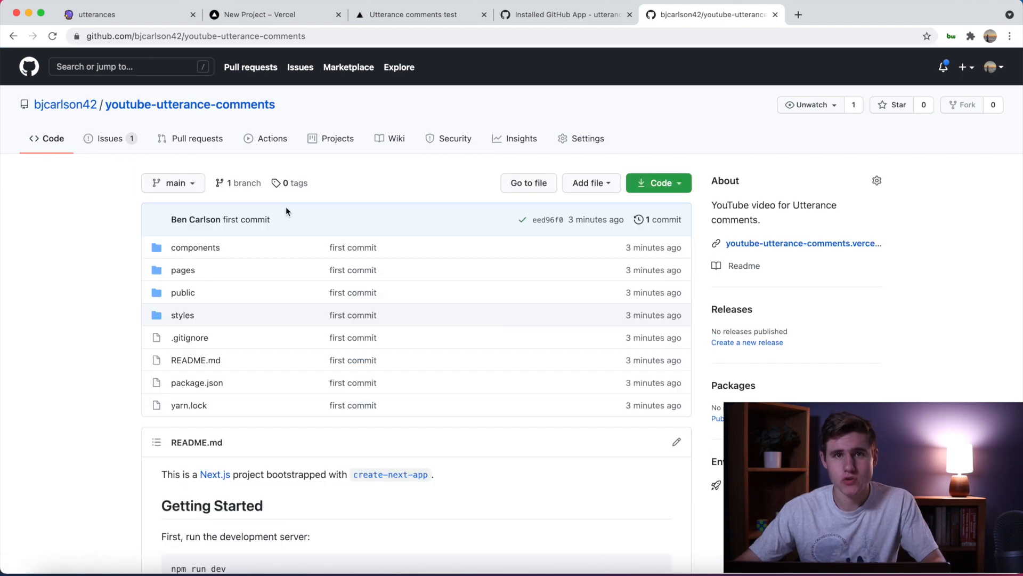
mouse_move(311, 252)
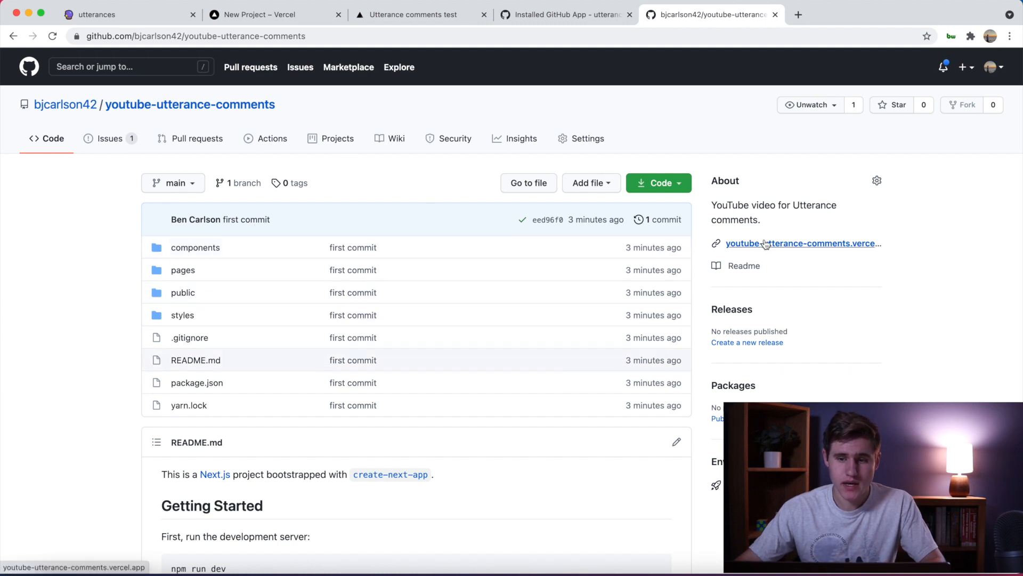
left_click(775, 243)
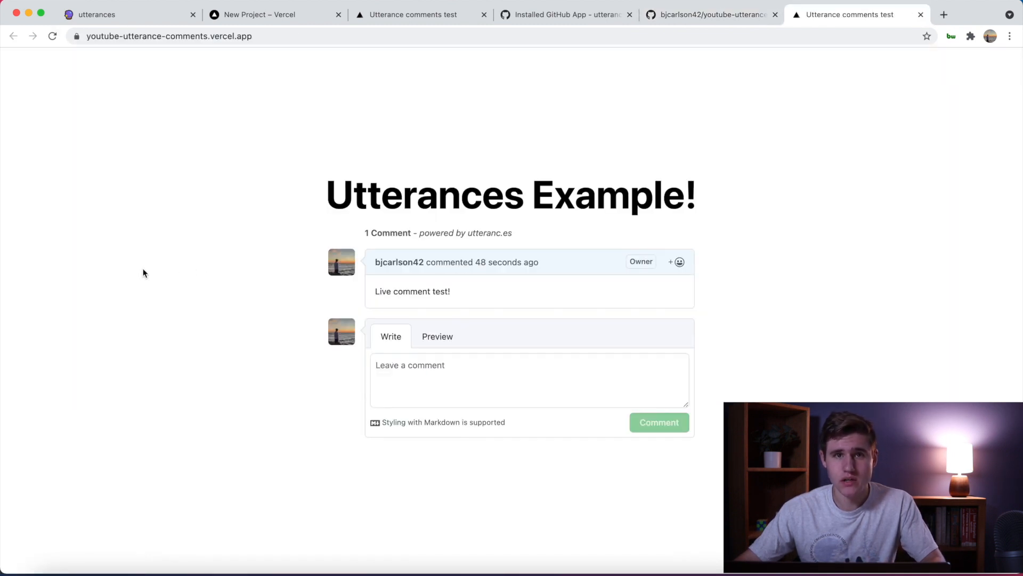